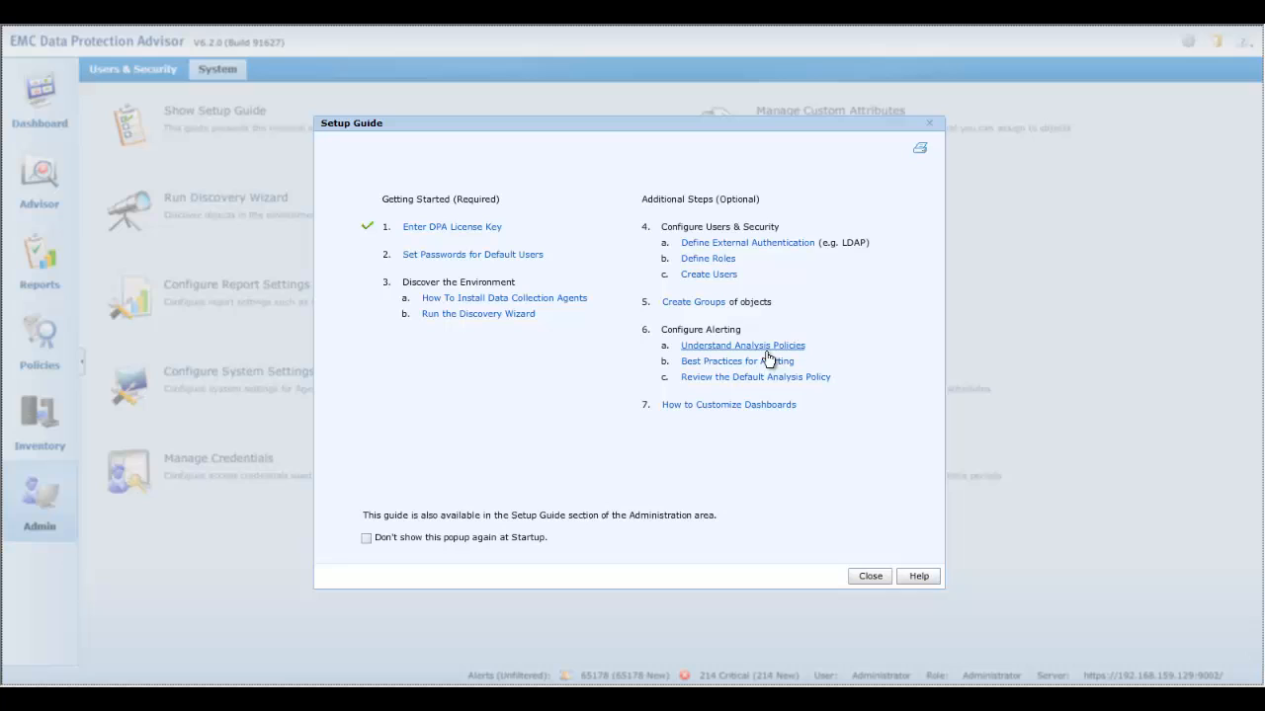
{"action": "mouse_move", "coordinate": [743, 346]}
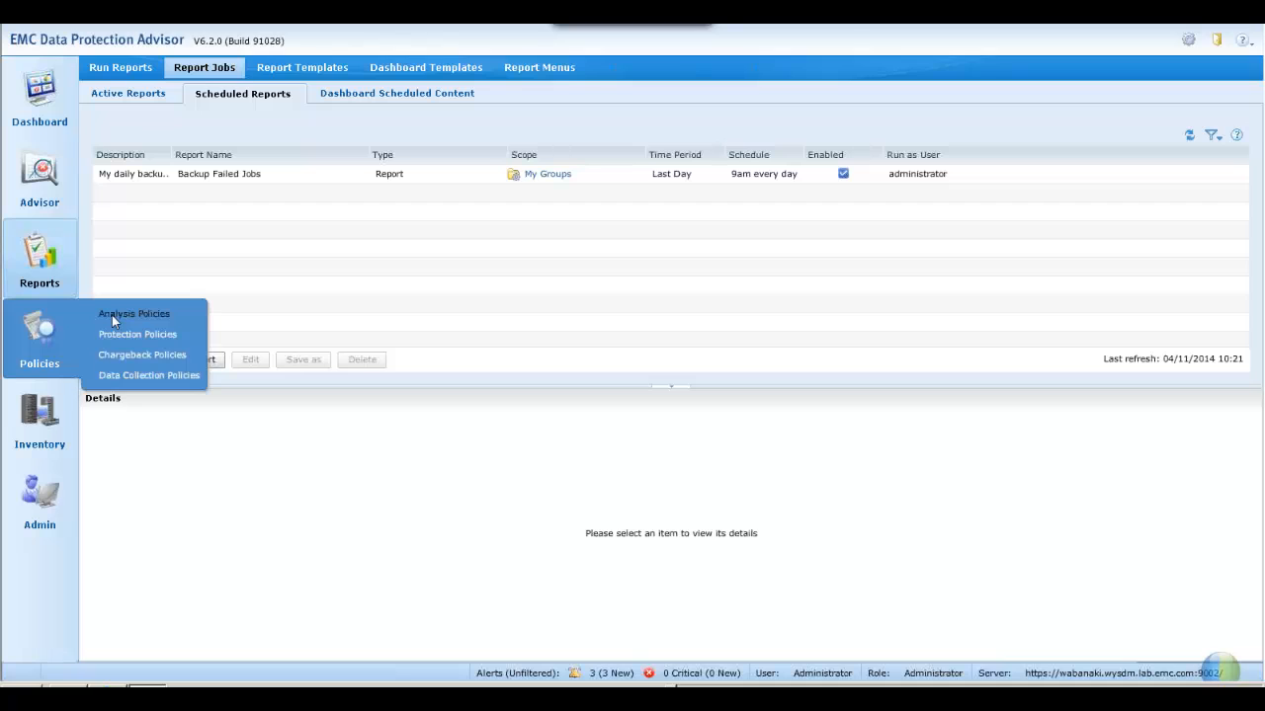
View the Default Analysis policy's rules in the Analysis Policy Library
{"action": "left_click", "coordinate": [135, 312]}
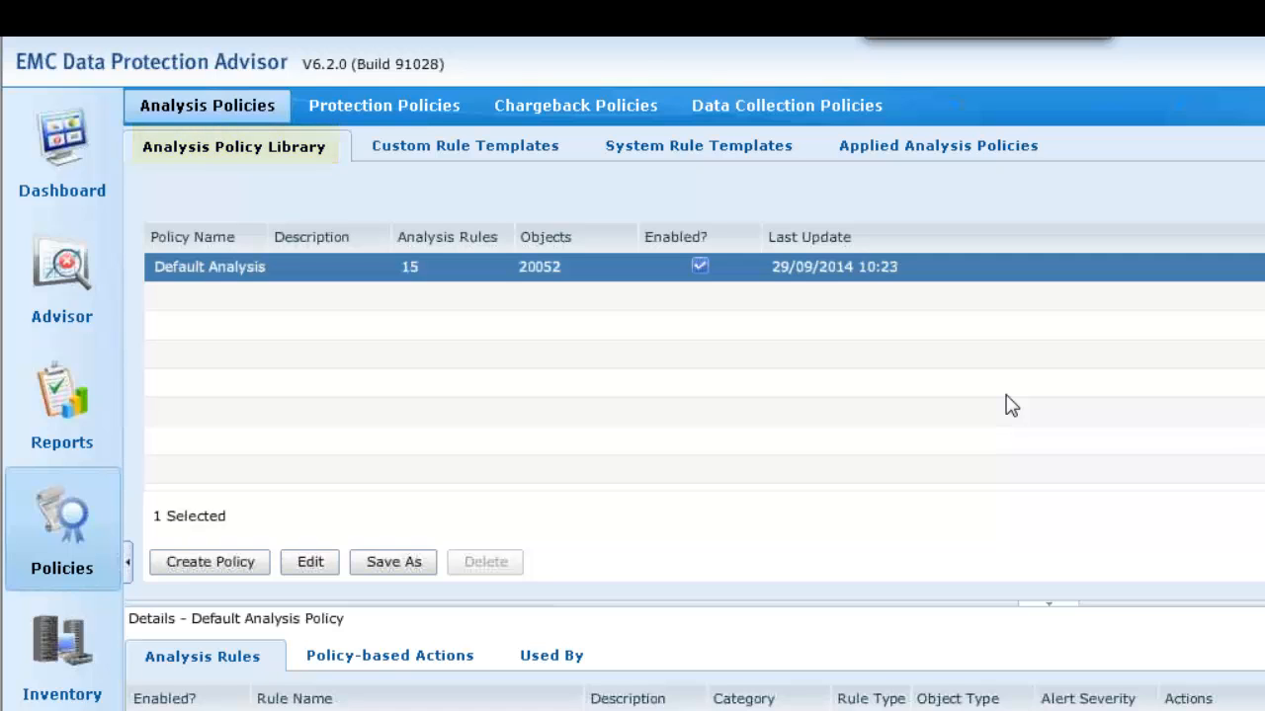
{"action": "mouse_move", "coordinate": [464, 146]}
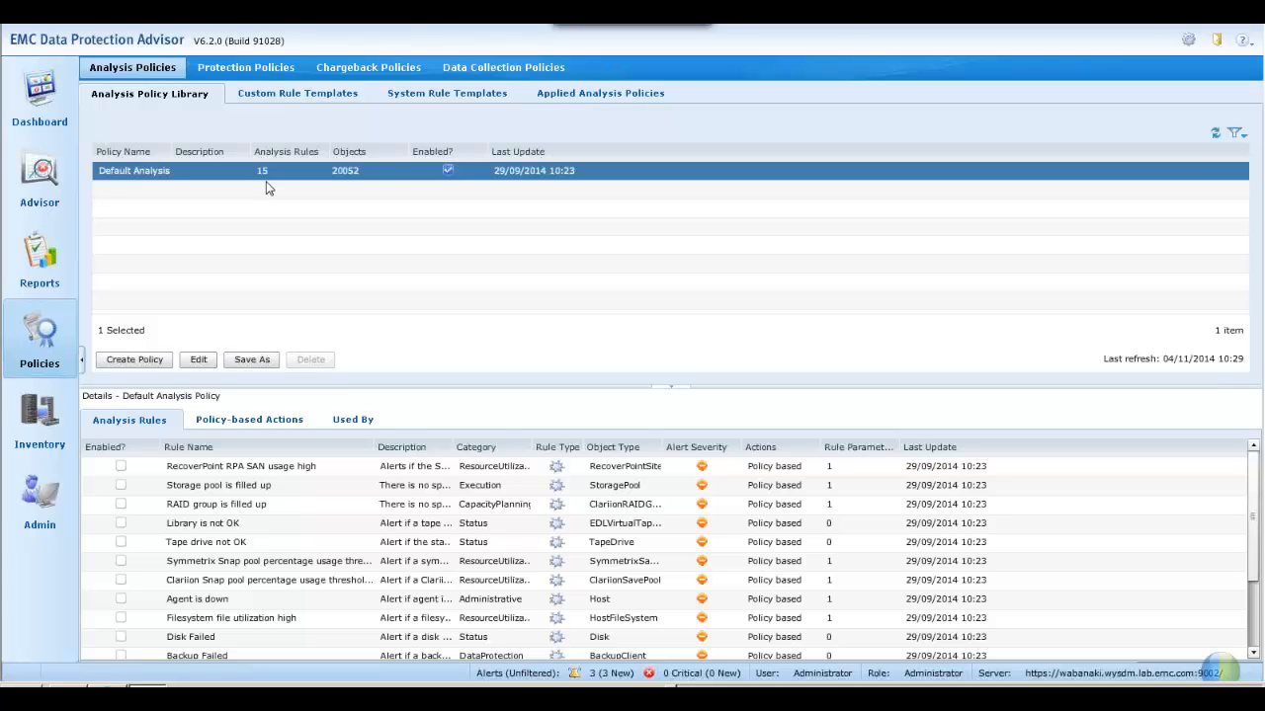
{"action": "left_click", "coordinate": [613, 447]}
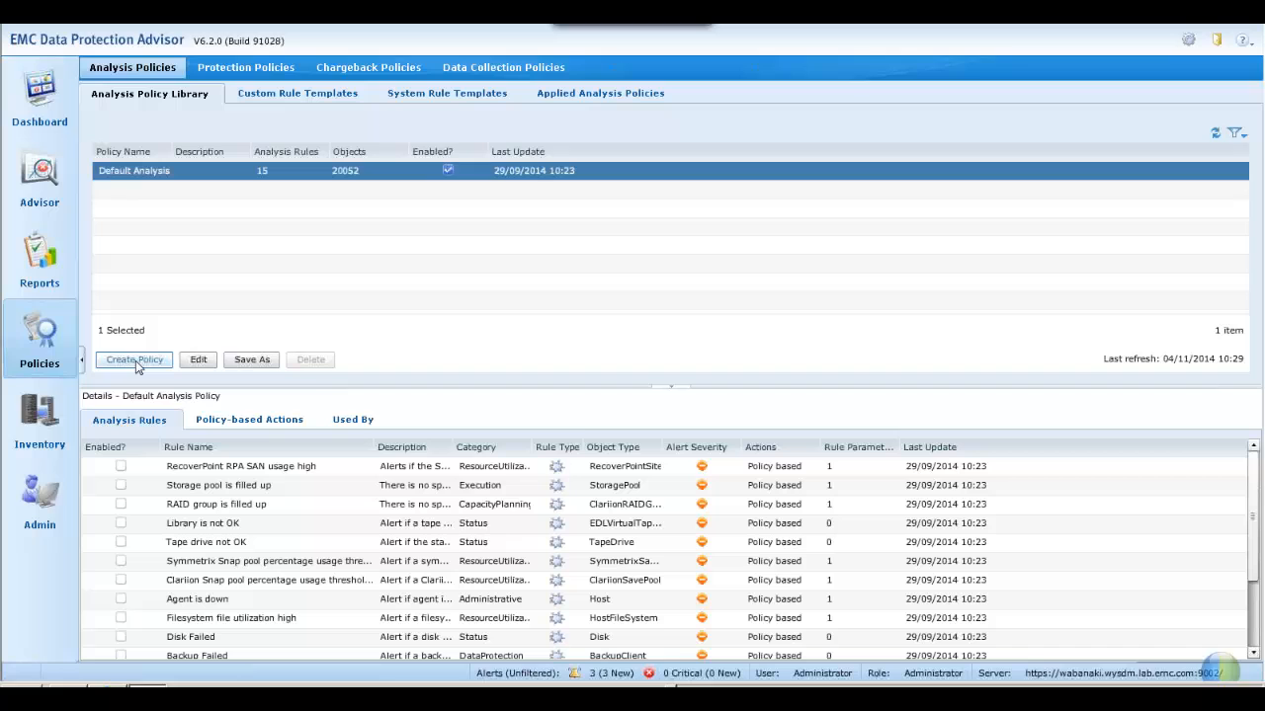
Create a new analysis policy named 'My Analysis Policy' and bring up the rule templates to add
{"action": "left_click", "coordinate": [134, 360]}
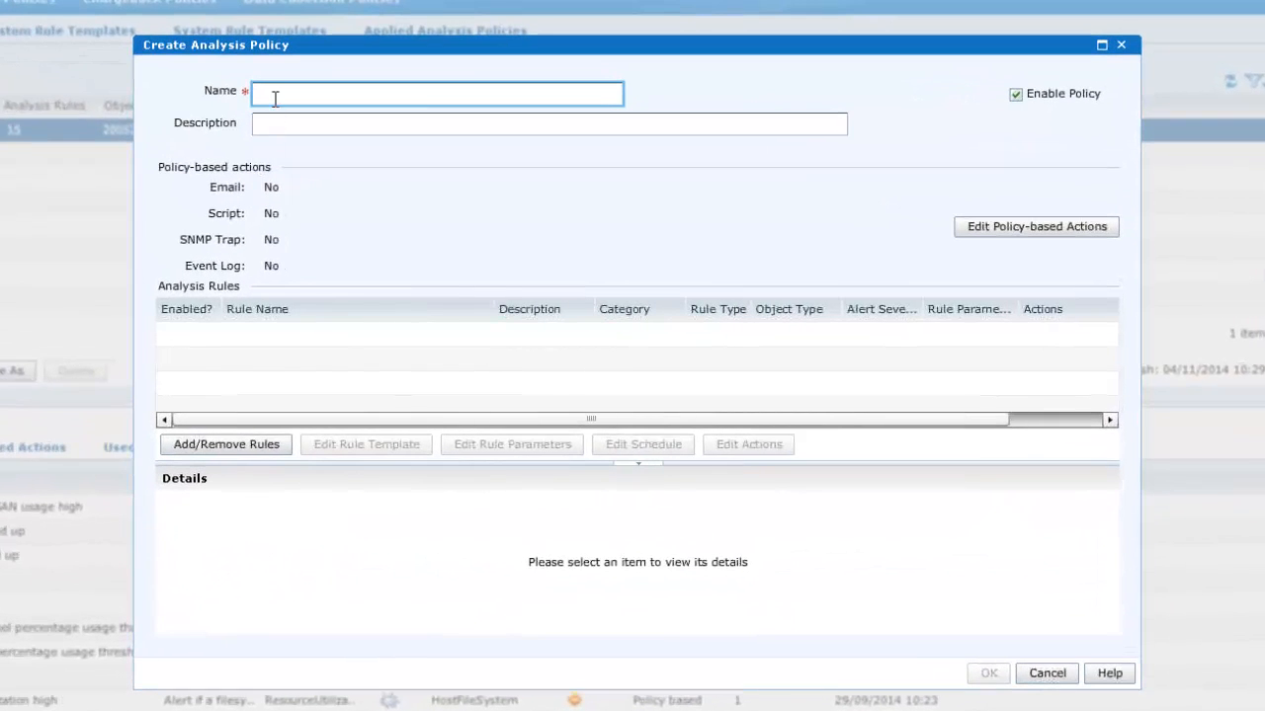
{"action": "type", "text": "My"}
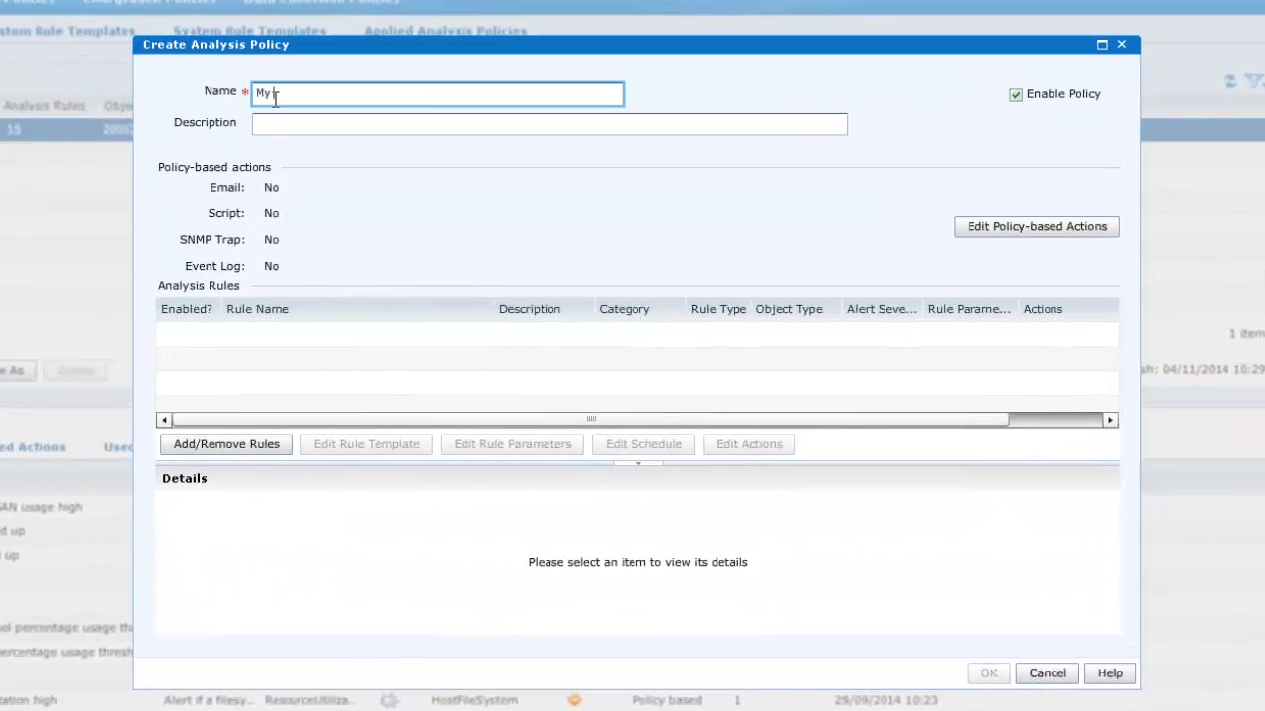
{"action": "type", "text": "analysis"}
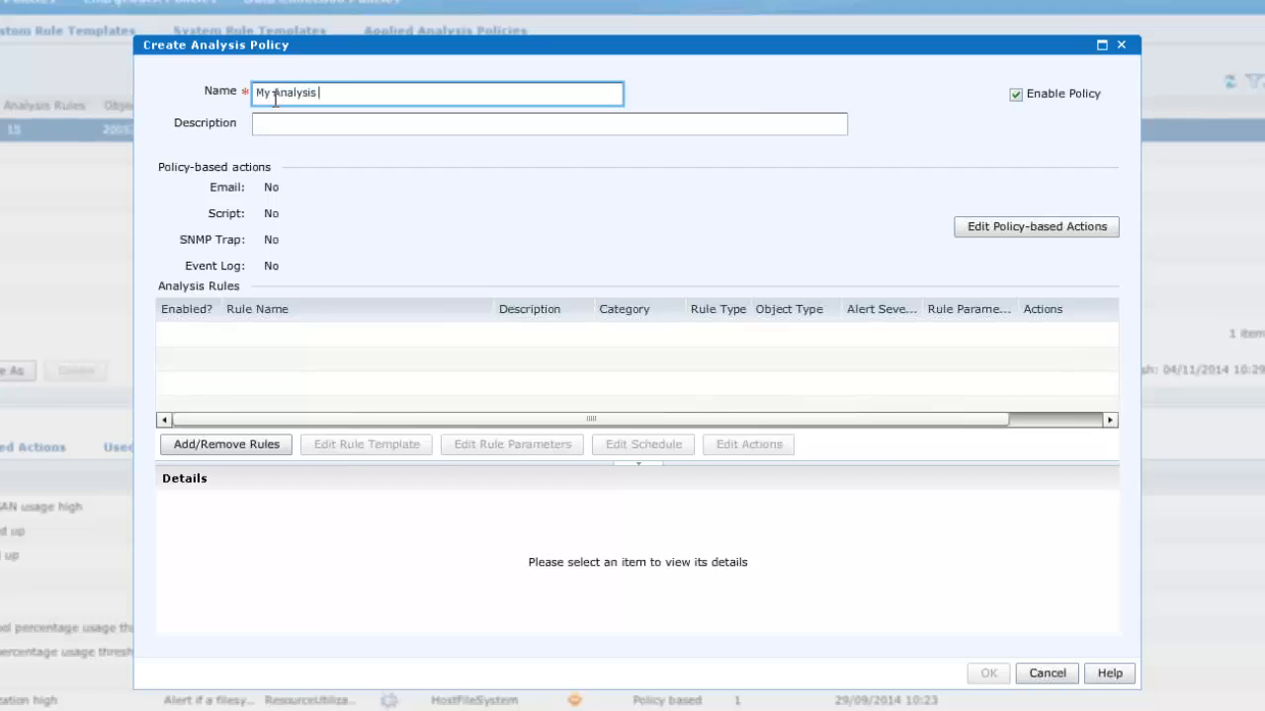
{"action": "type", "text": "Policy"}
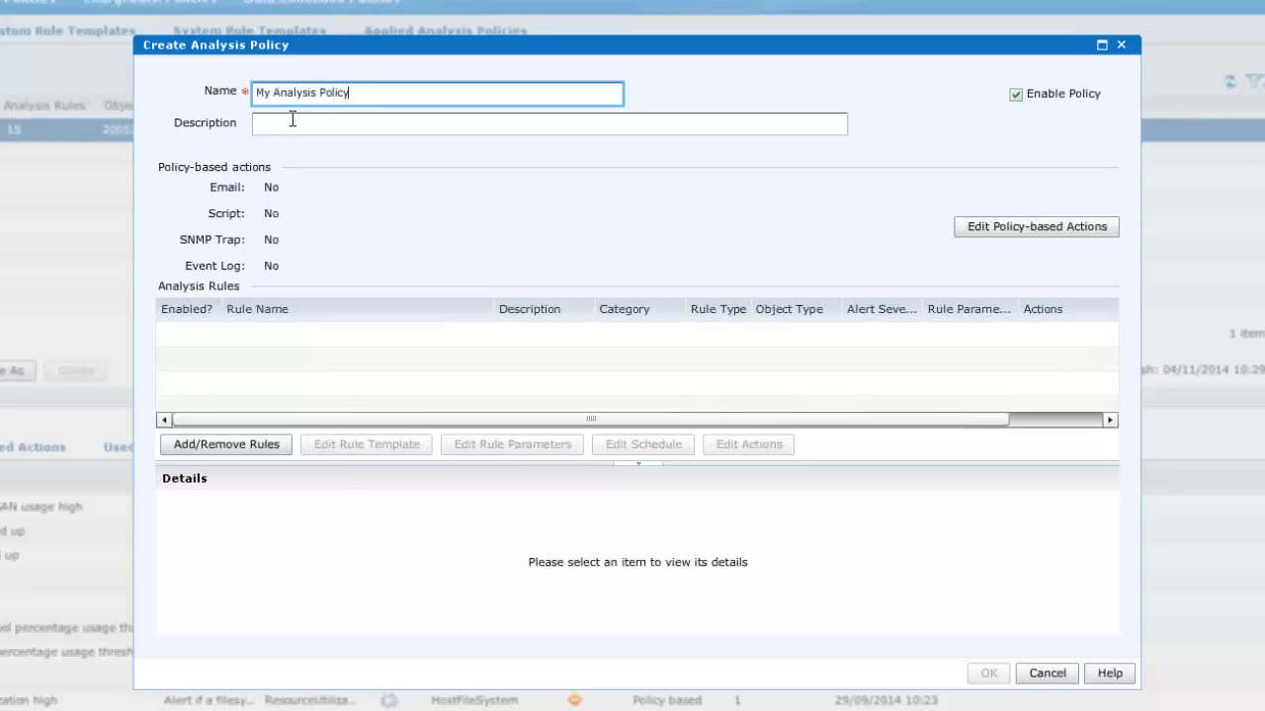
{"action": "mouse_move", "coordinate": [316, 350]}
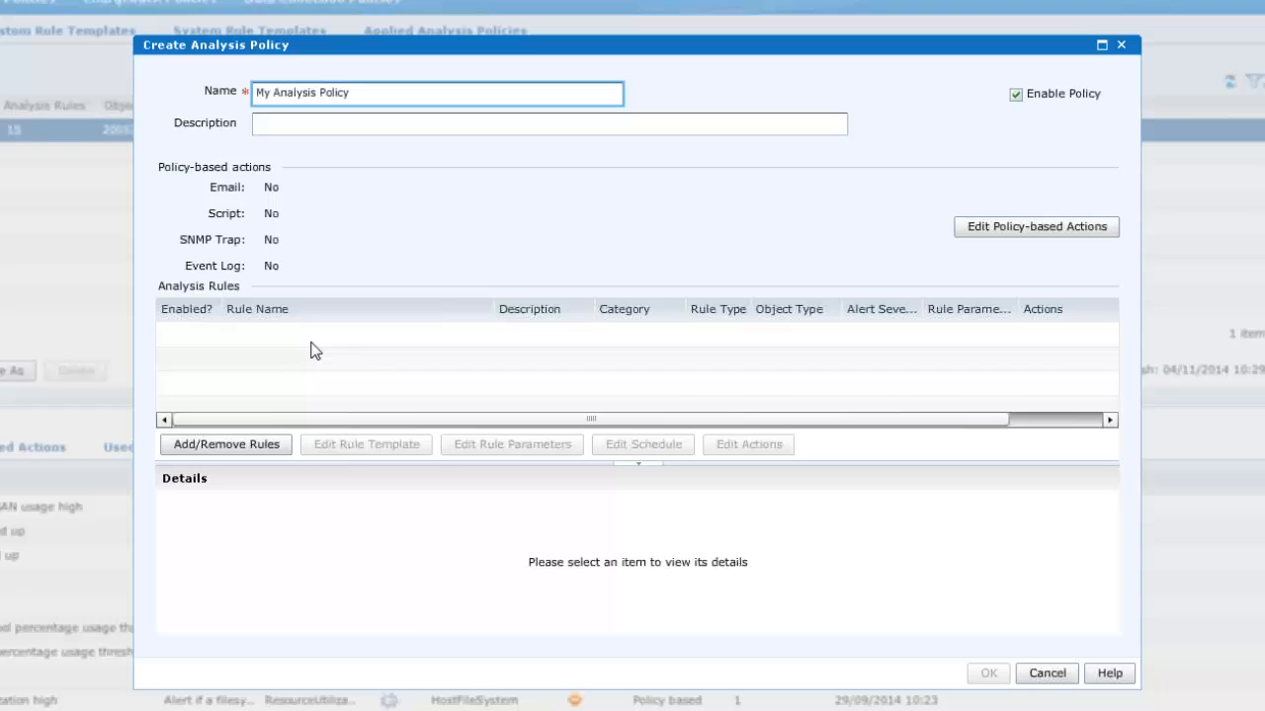
{"action": "left_click", "coordinate": [225, 443]}
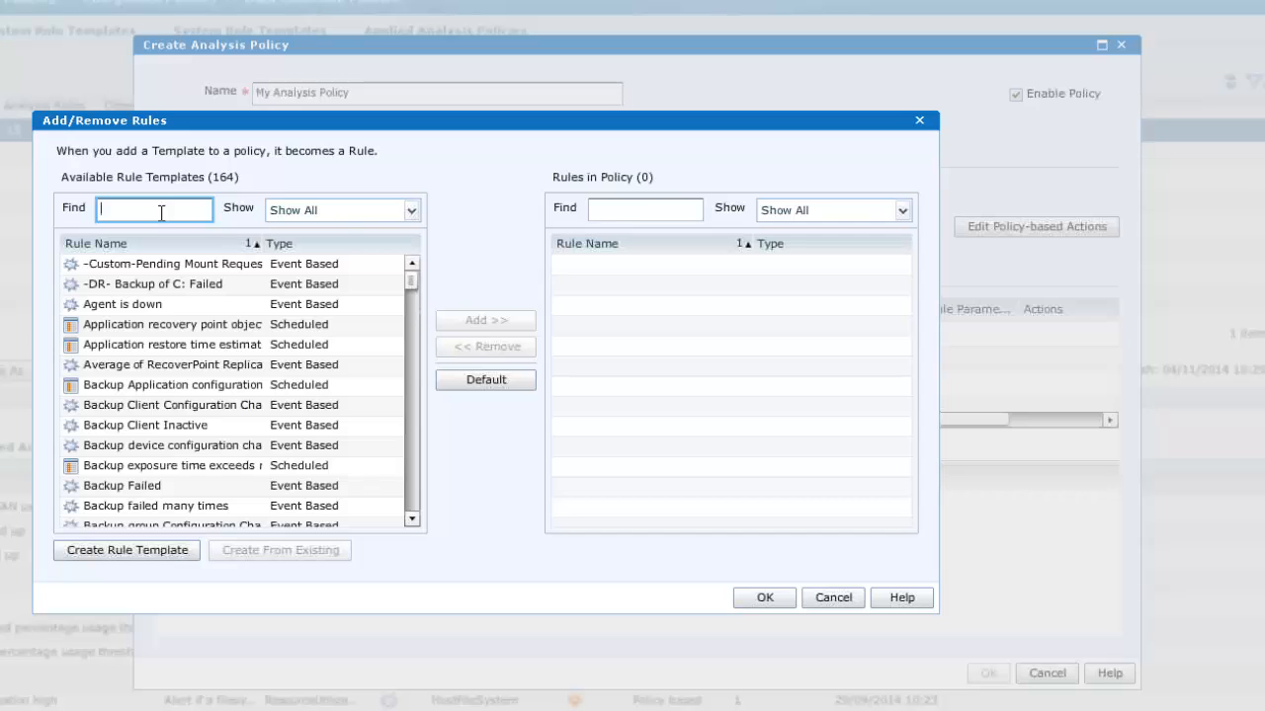
Filter templates by 'backup' and add Backup Failed, Backup Job Overrunning and Backup Job Size Above Maximum
{"action": "type", "text": "backup"}
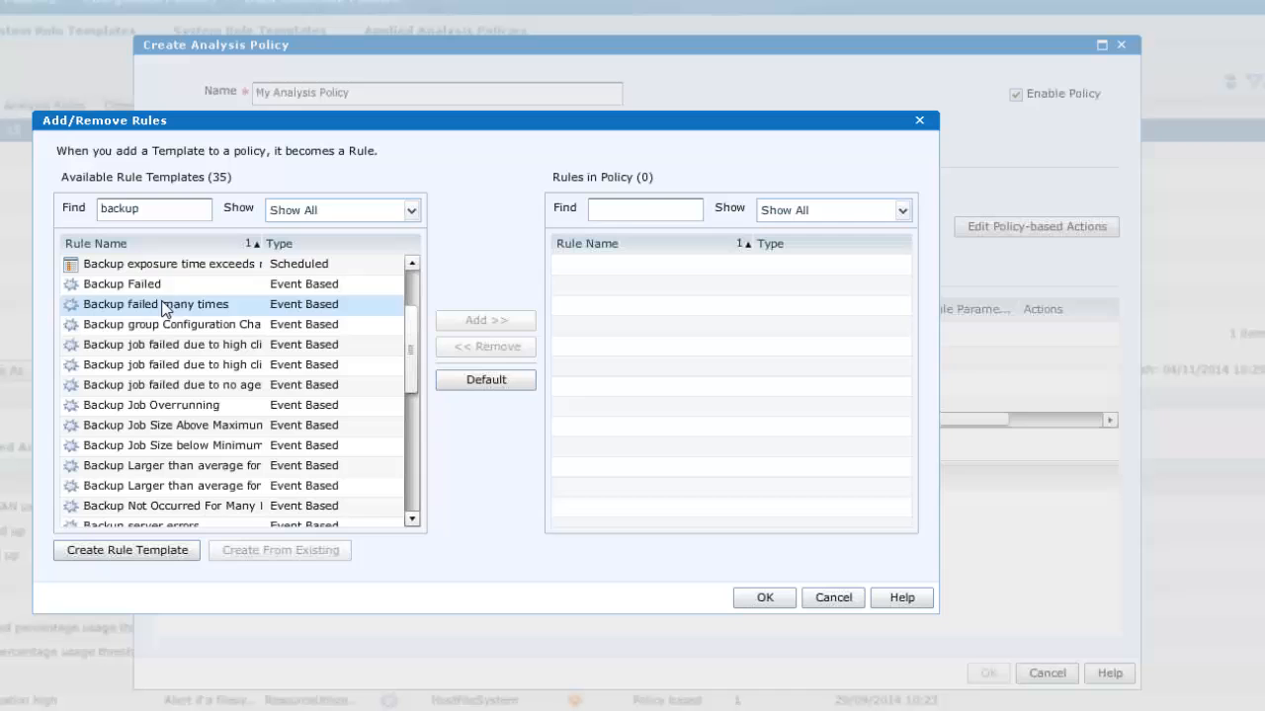
{"action": "left_click", "coordinate": [122, 284]}
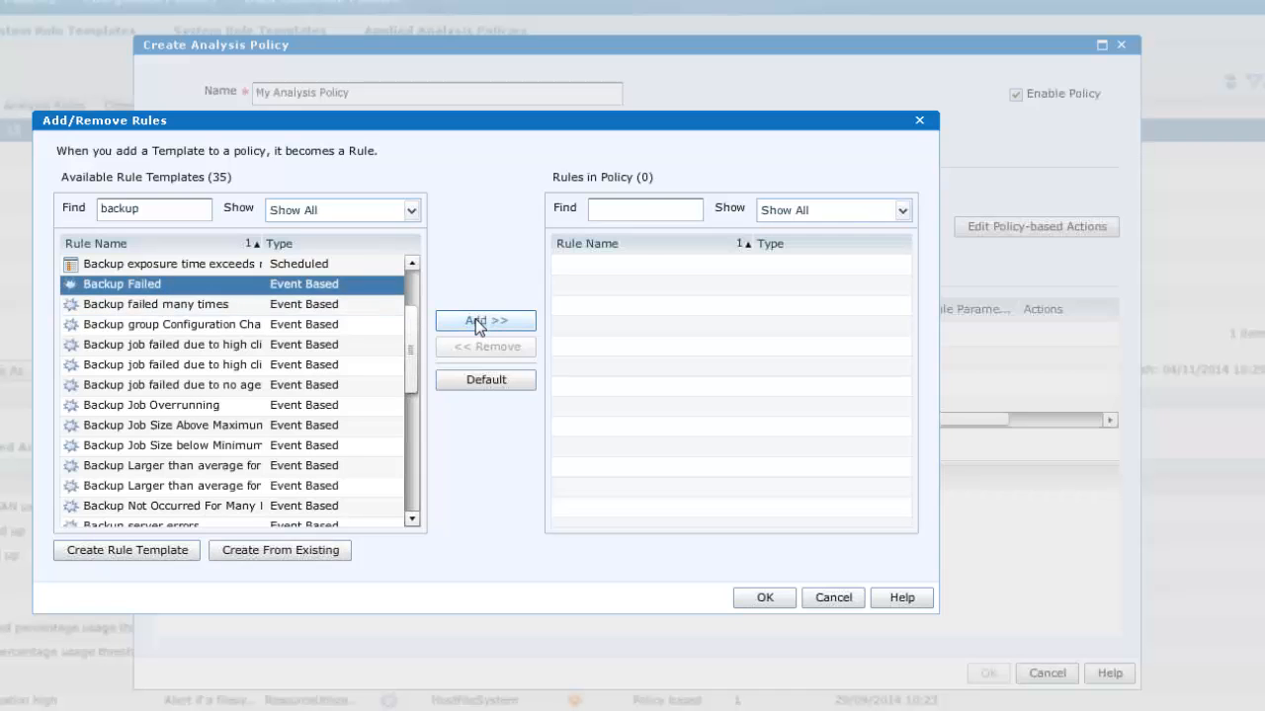
{"action": "left_click", "coordinate": [484, 320]}
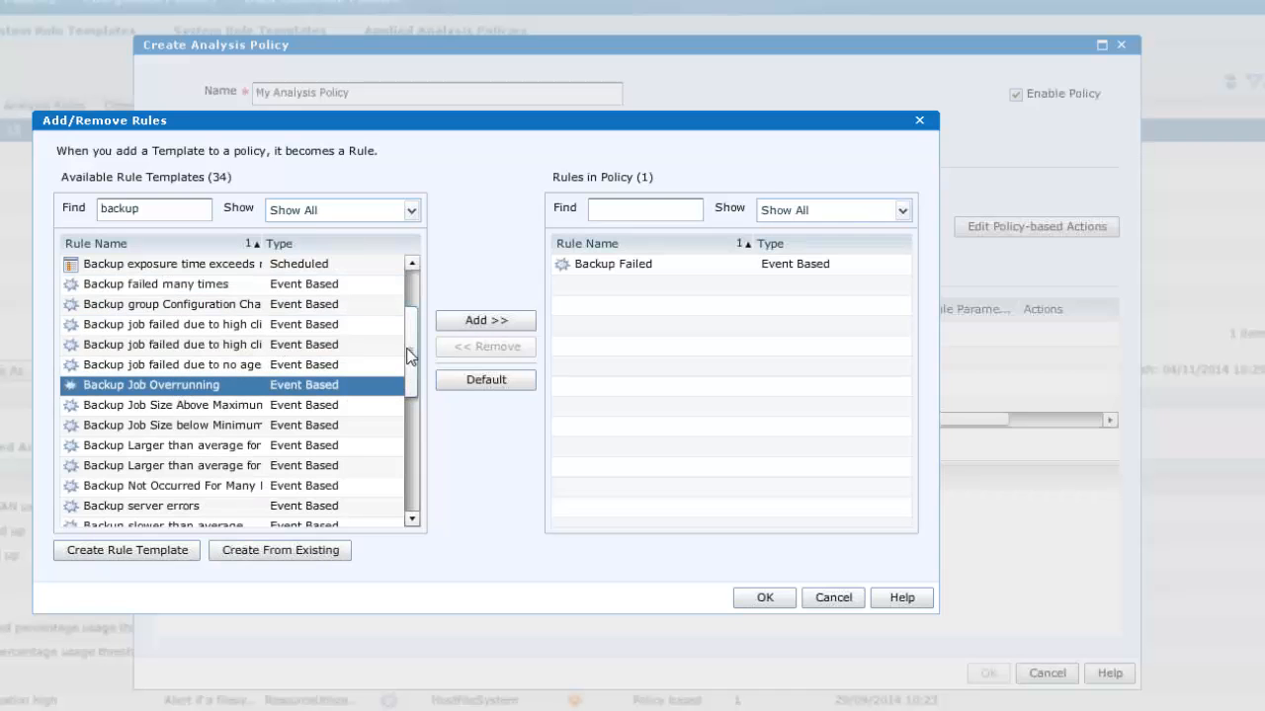
{"action": "left_click", "coordinate": [485, 320]}
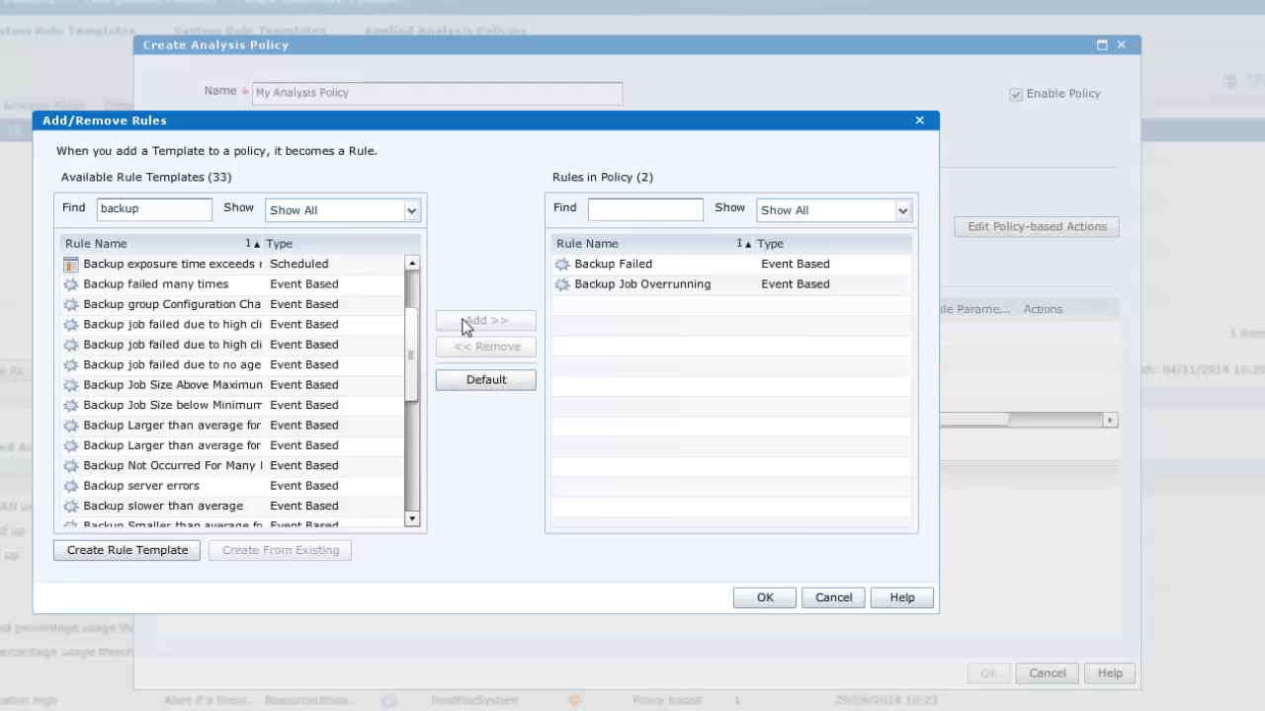
{"action": "left_click", "coordinate": [484, 320]}
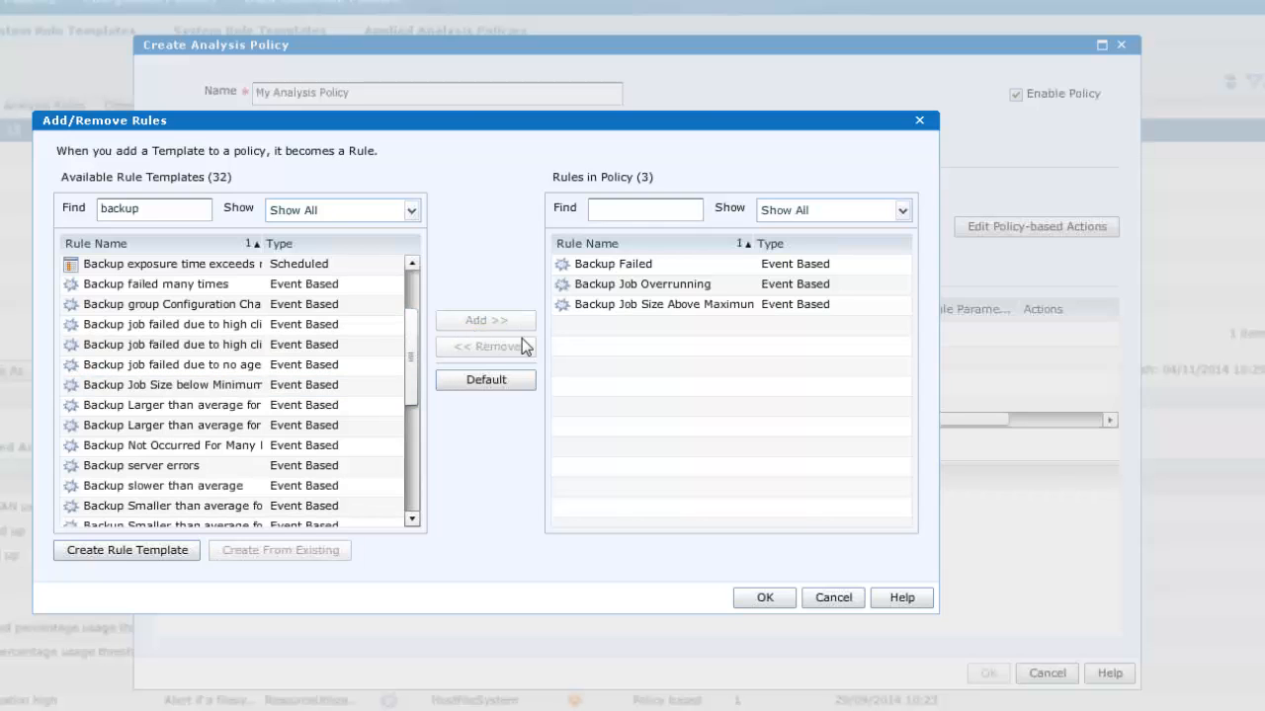
{"action": "mouse_move", "coordinate": [782, 577]}
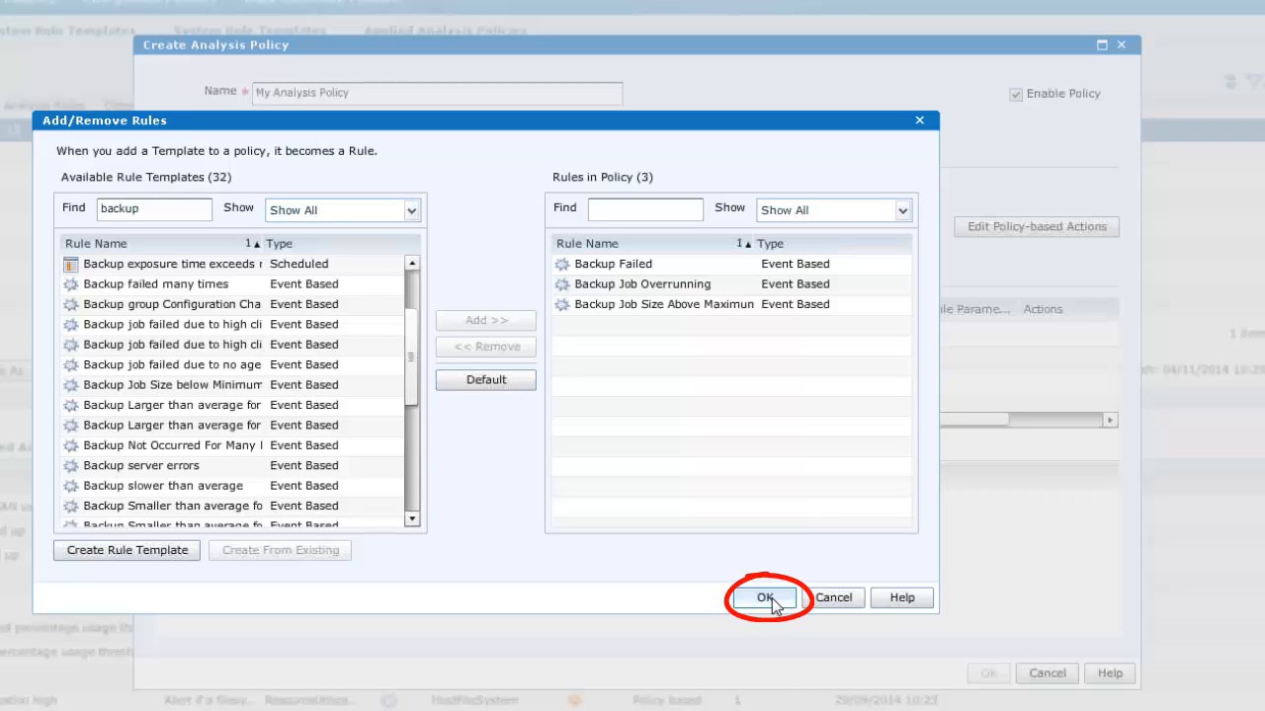
{"action": "left_click", "coordinate": [764, 597]}
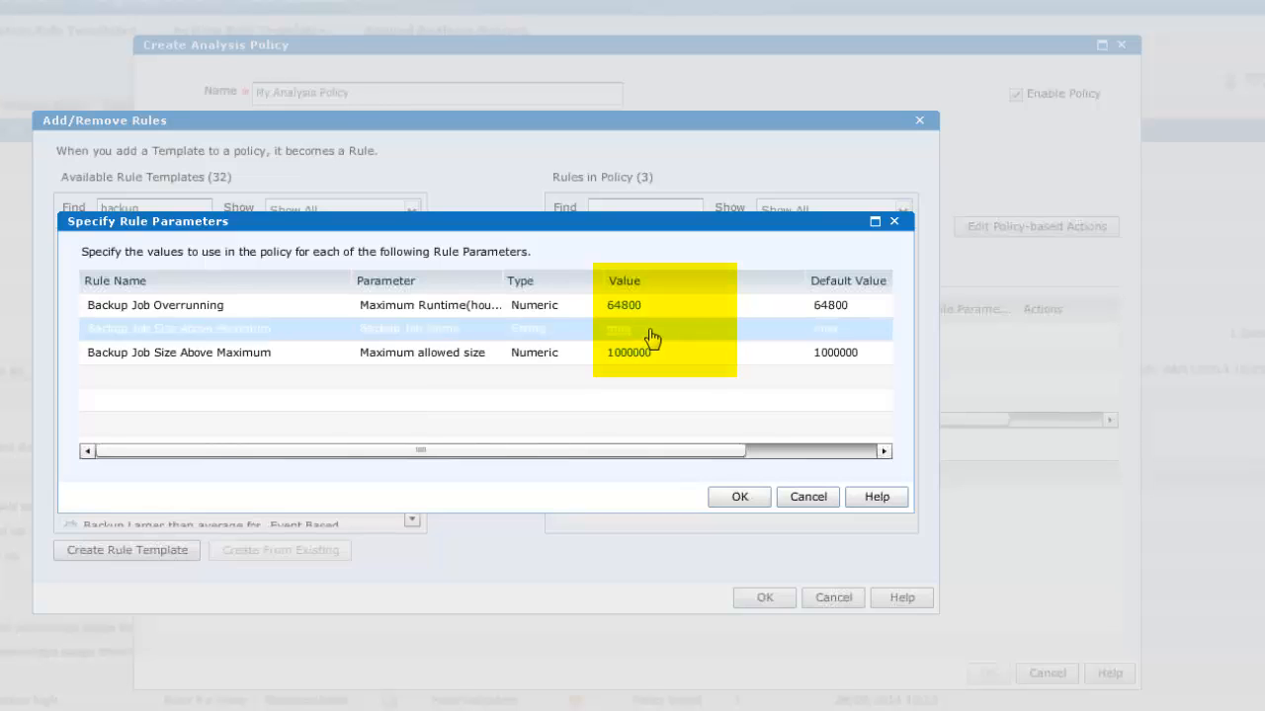
Set the Backup Job Name rule parameter to C and review the Maximum allowed size value
{"action": "left_click", "coordinate": [652, 328]}
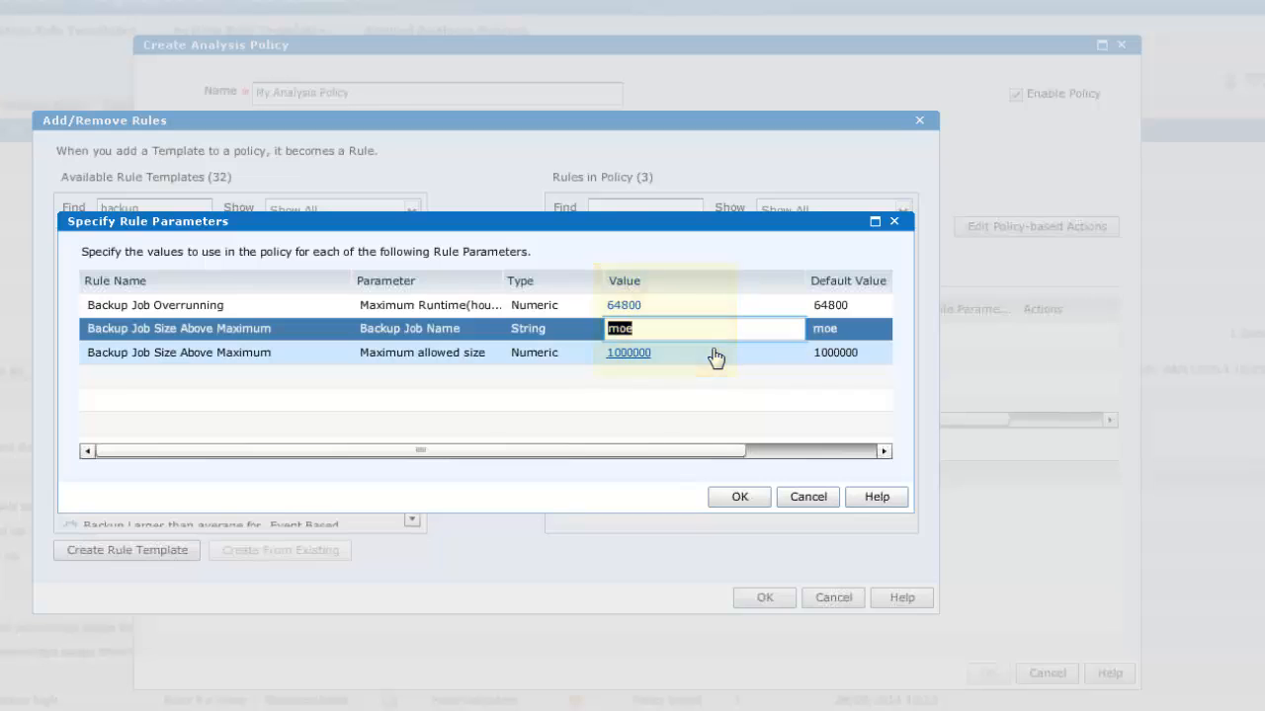
{"action": "type", "text": "C:"}
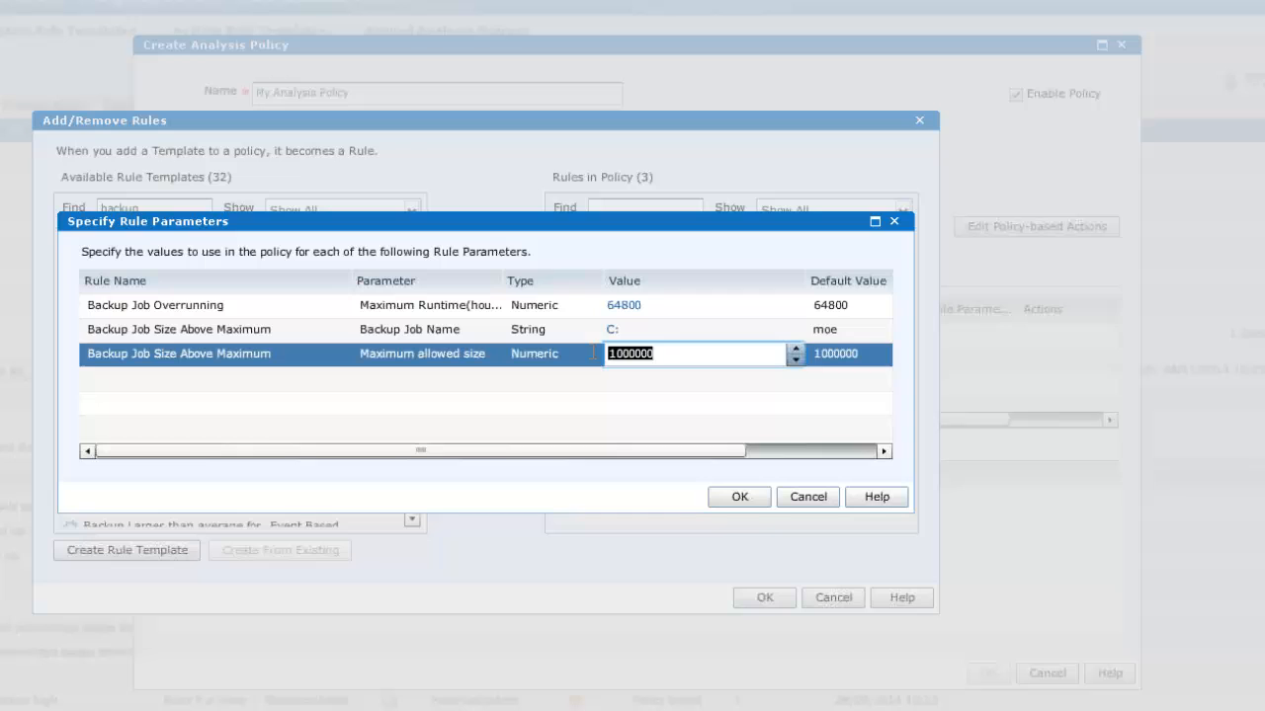
{"action": "left_click", "coordinate": [739, 498]}
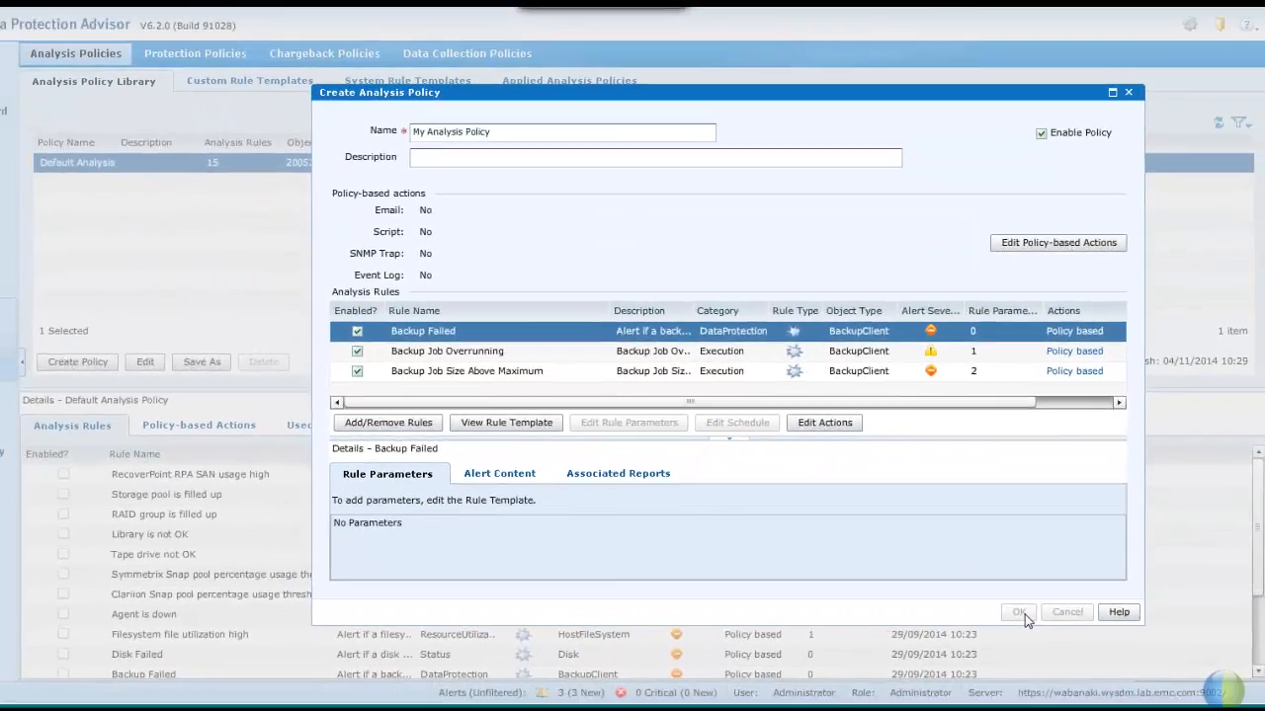
Save My Analysis Policy to the library and reopen it for editing
{"action": "left_click", "coordinate": [1019, 613]}
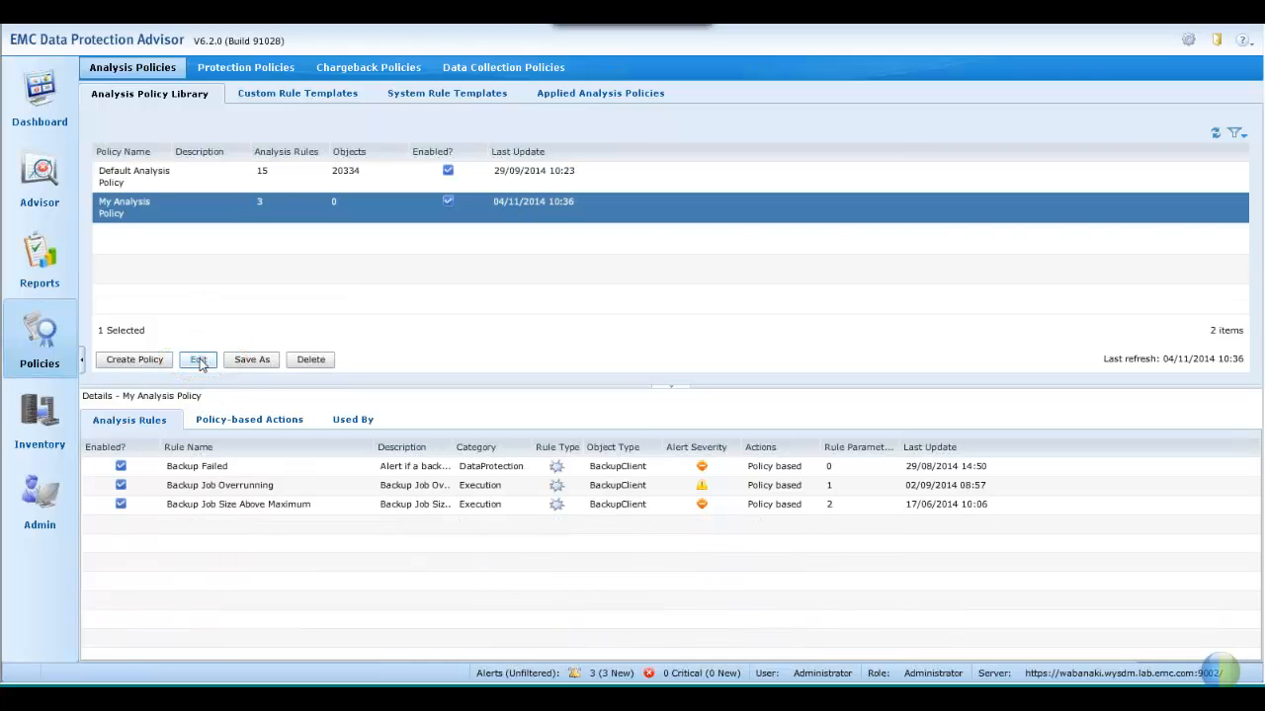
{"action": "left_click", "coordinate": [197, 360]}
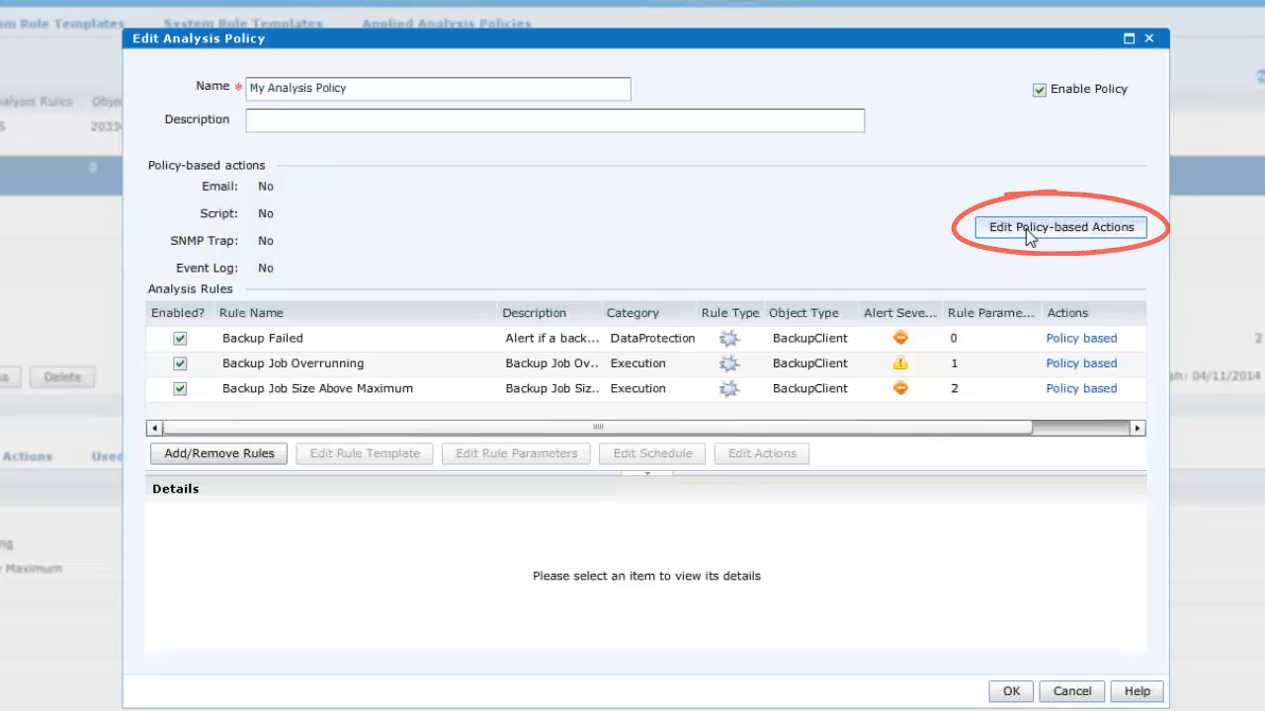
{"action": "left_click", "coordinate": [1059, 226]}
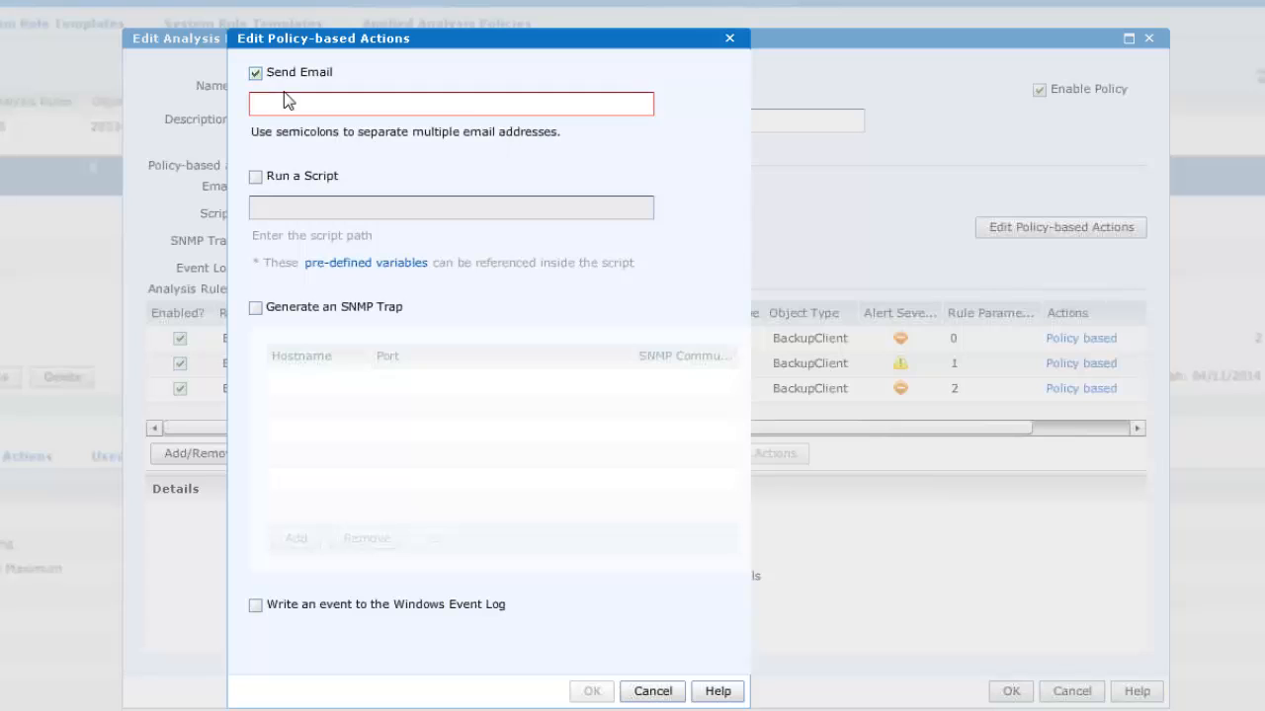
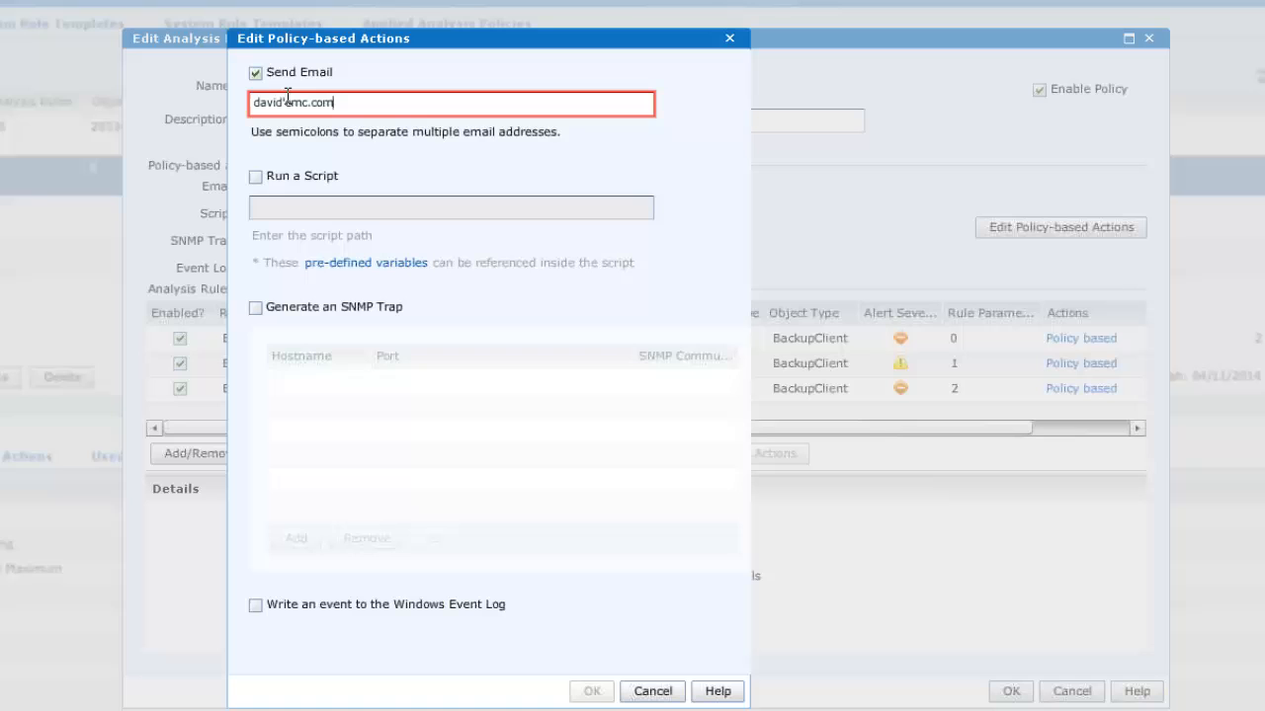
{"action": "left_click", "coordinate": [255, 309]}
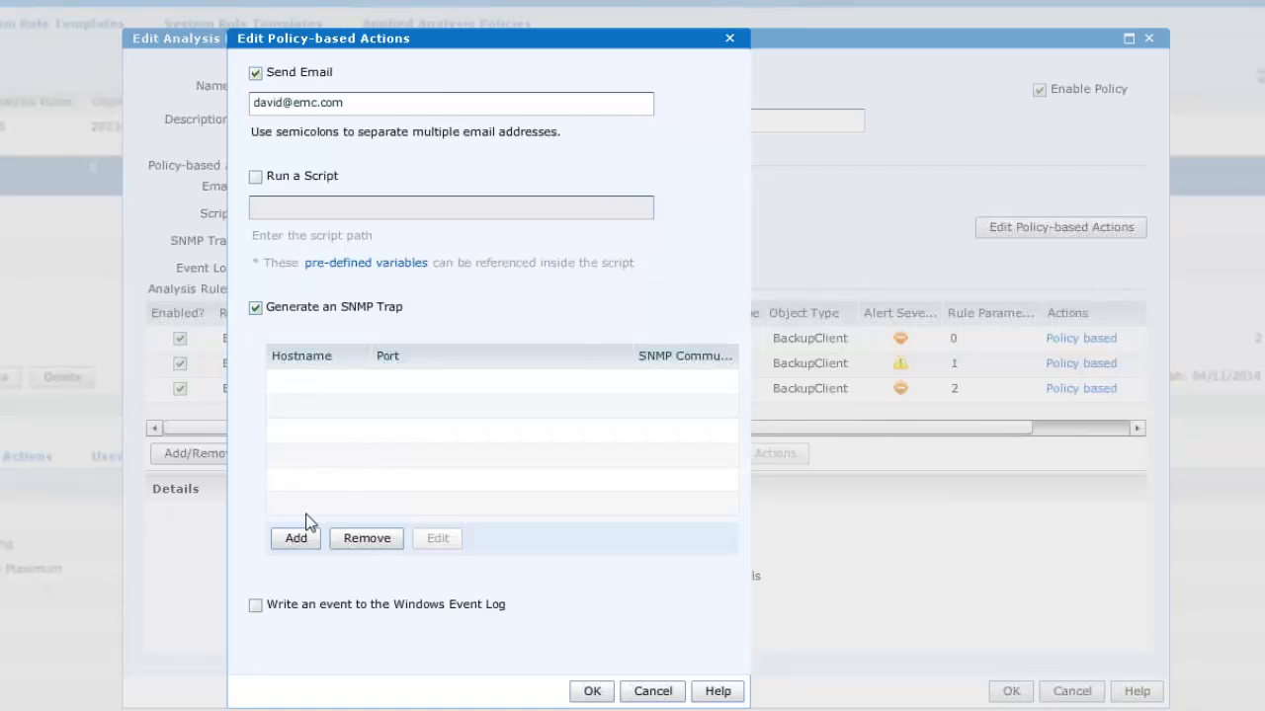
{"action": "left_click", "coordinate": [296, 537]}
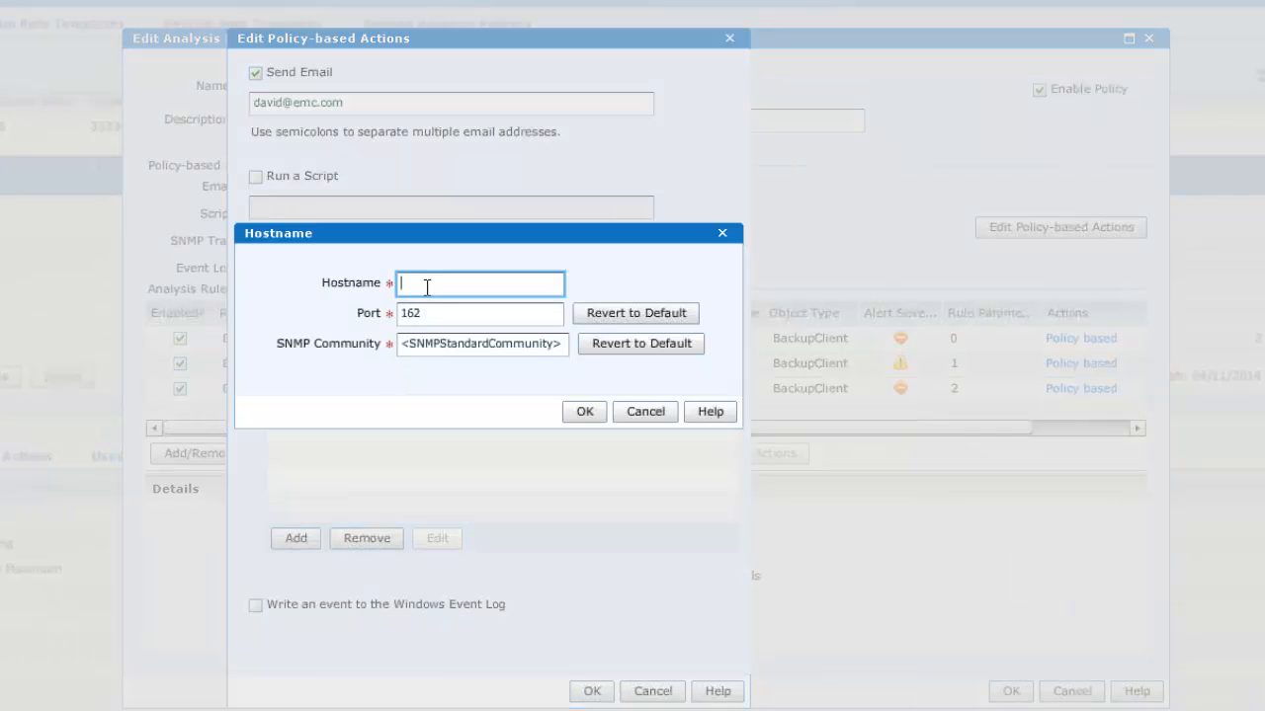
{"action": "type", "text": "1.1.1.1"}
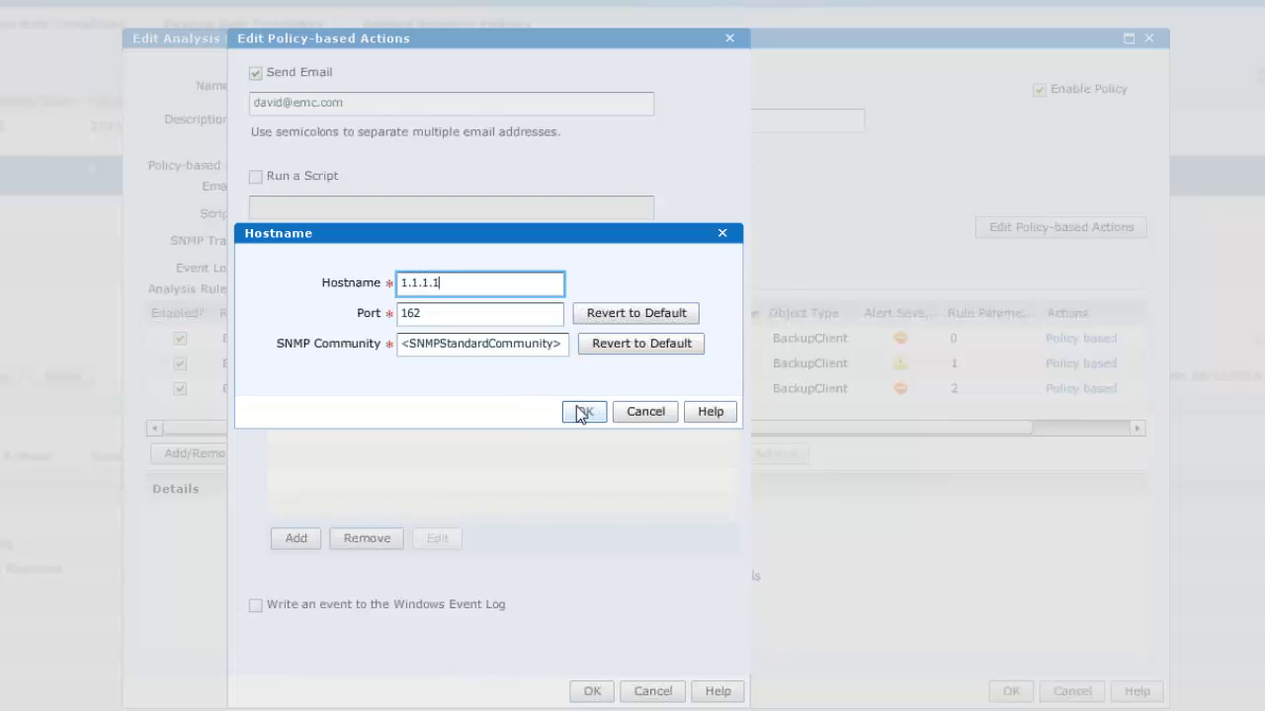
{"action": "left_click", "coordinate": [583, 413]}
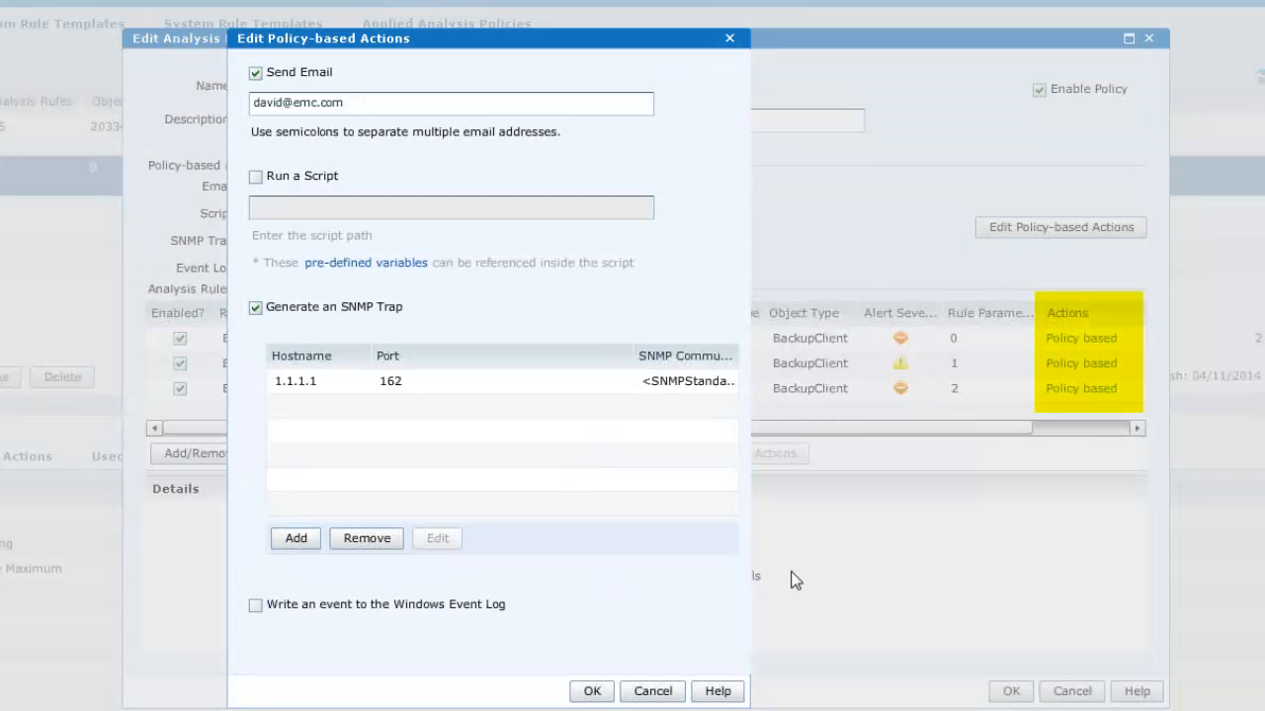
{"action": "left_click", "coordinate": [591, 691]}
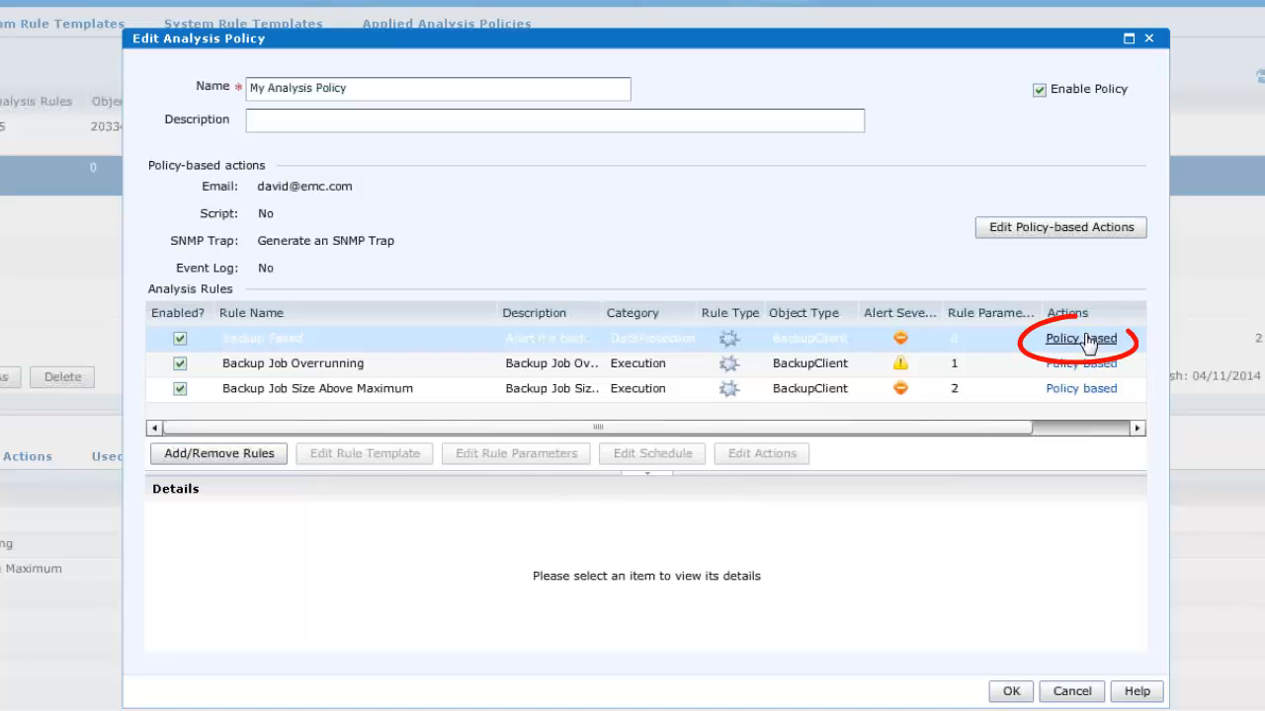
Give the Backup Failed rule rule-based actions with an SNMP trap to host 1.1.1.1
{"action": "left_click", "coordinate": [1079, 338]}
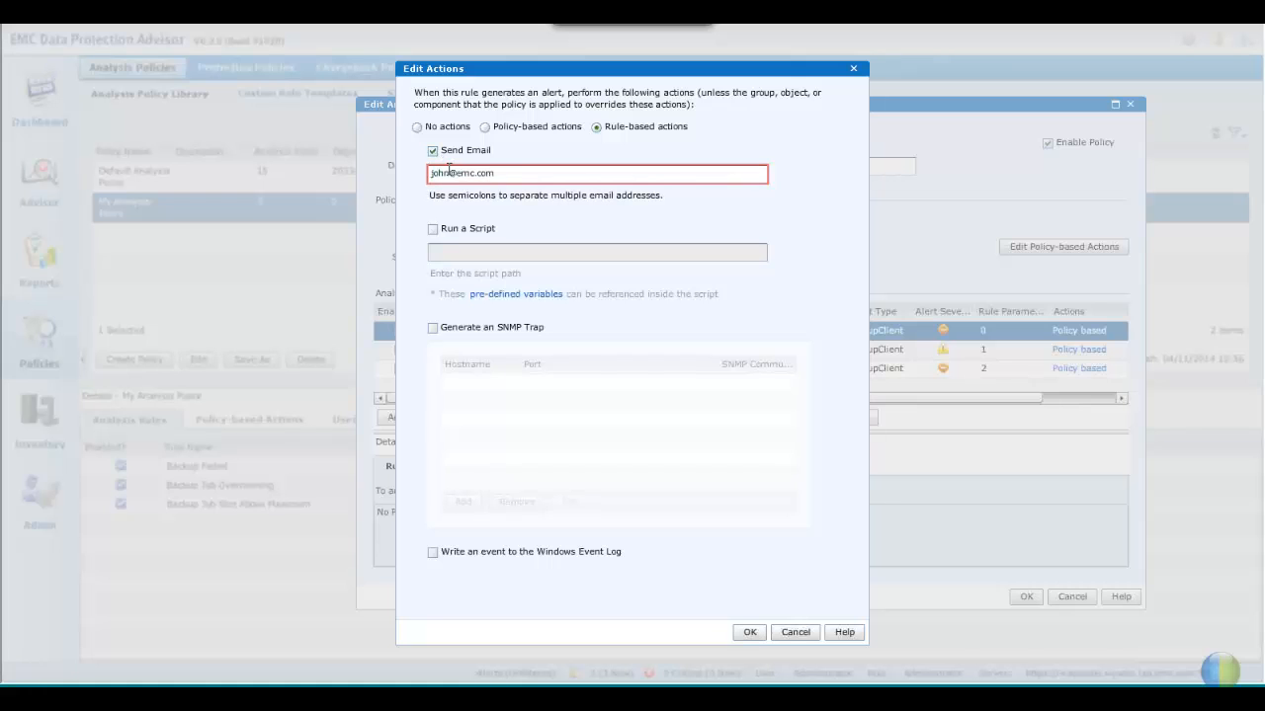
{"action": "left_click", "coordinate": [432, 328]}
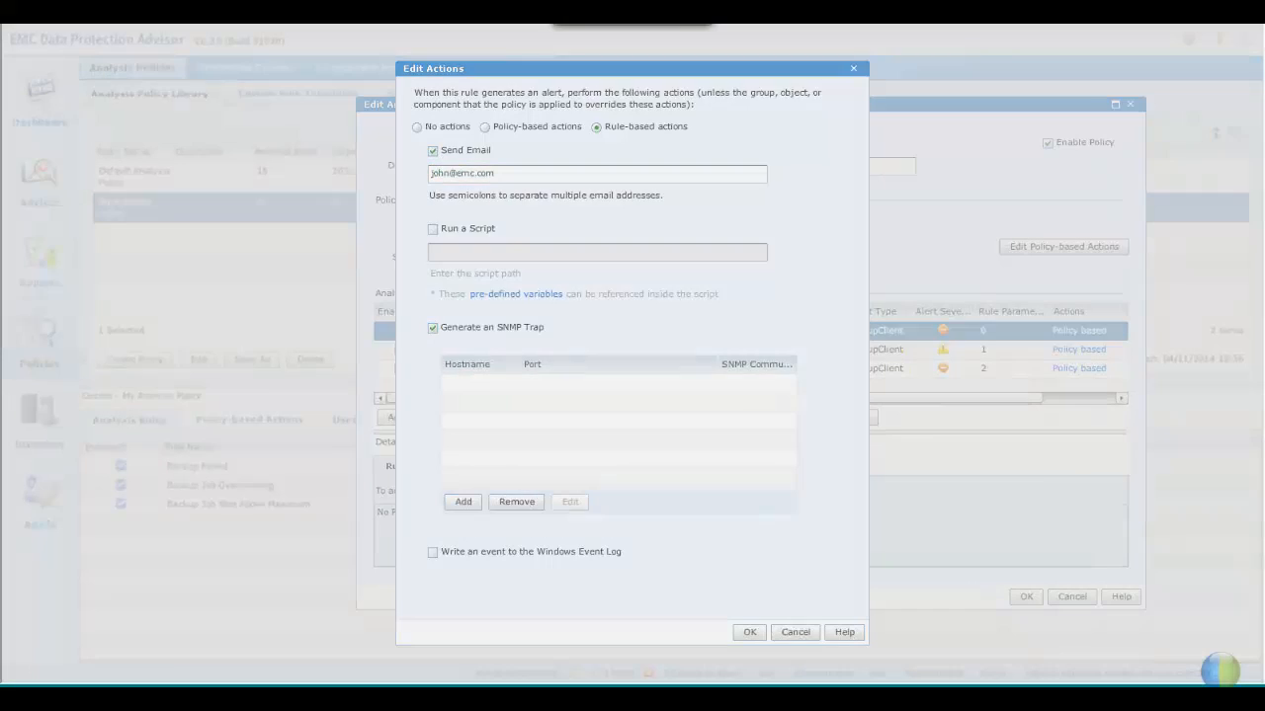
{"action": "left_click", "coordinate": [462, 502]}
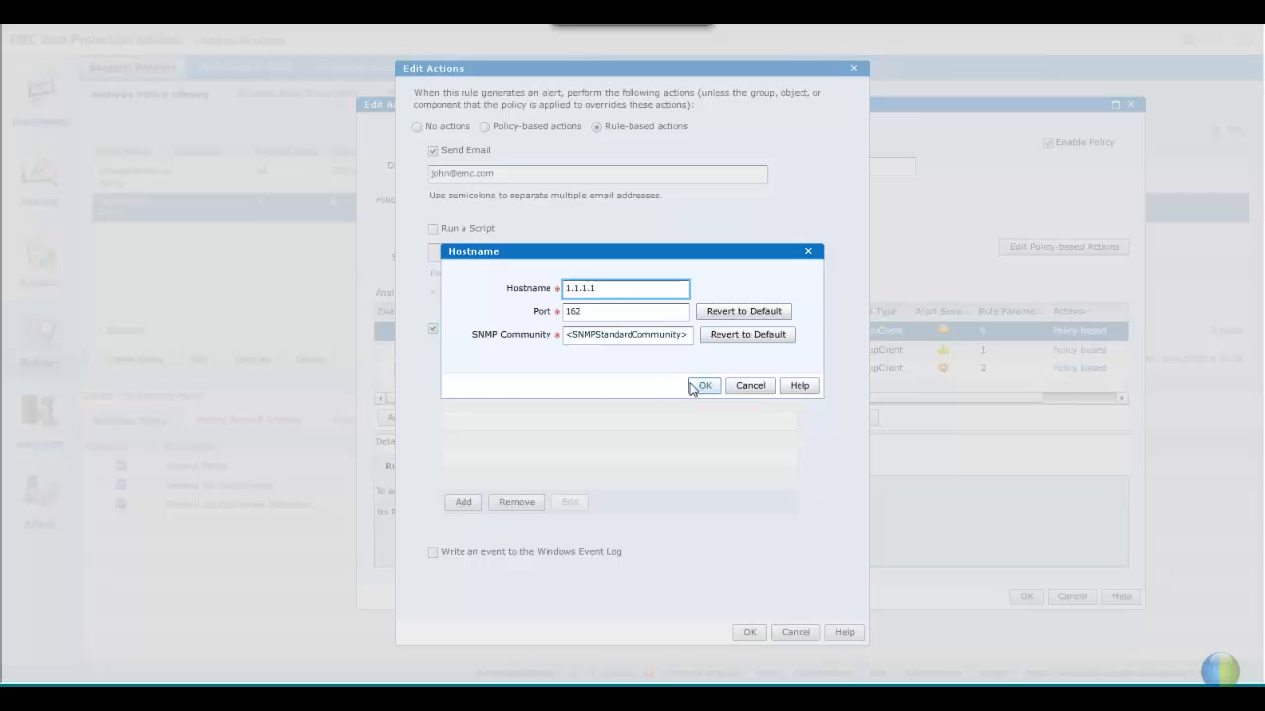
{"action": "left_click", "coordinate": [704, 385]}
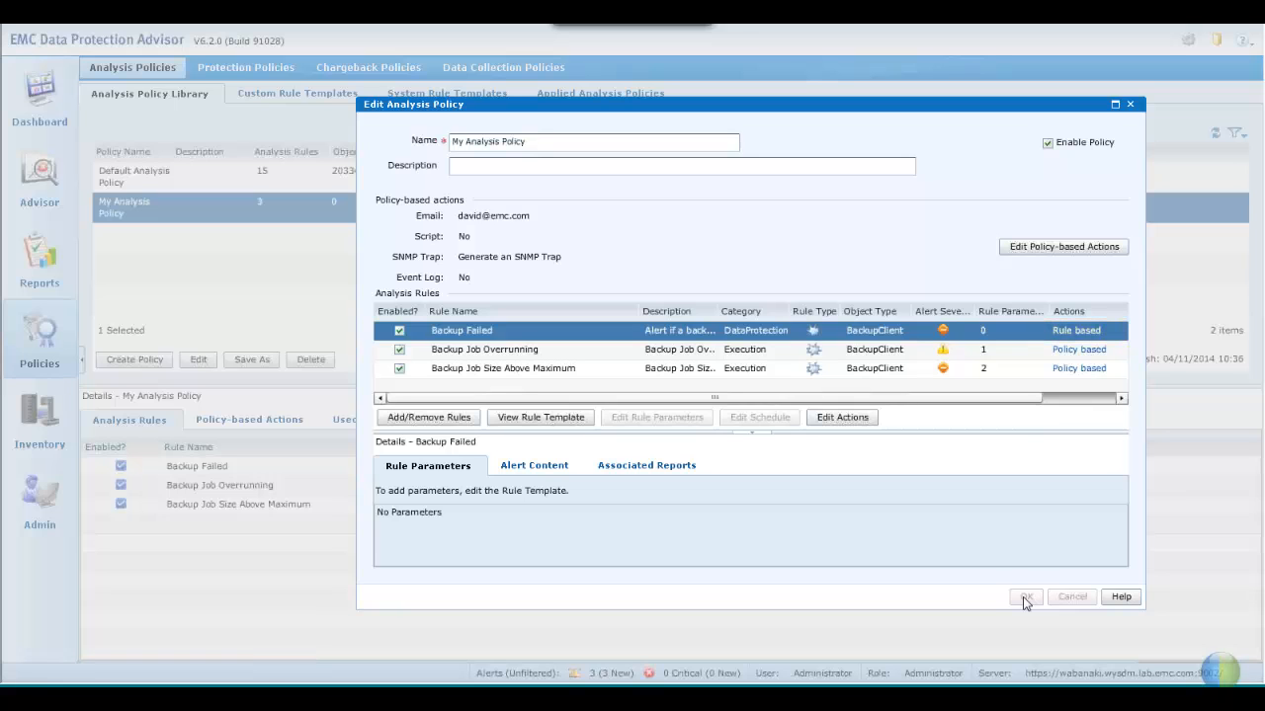
Save My Analysis Policy and view its details in the Analysis Policy Library
{"action": "left_click", "coordinate": [1024, 596]}
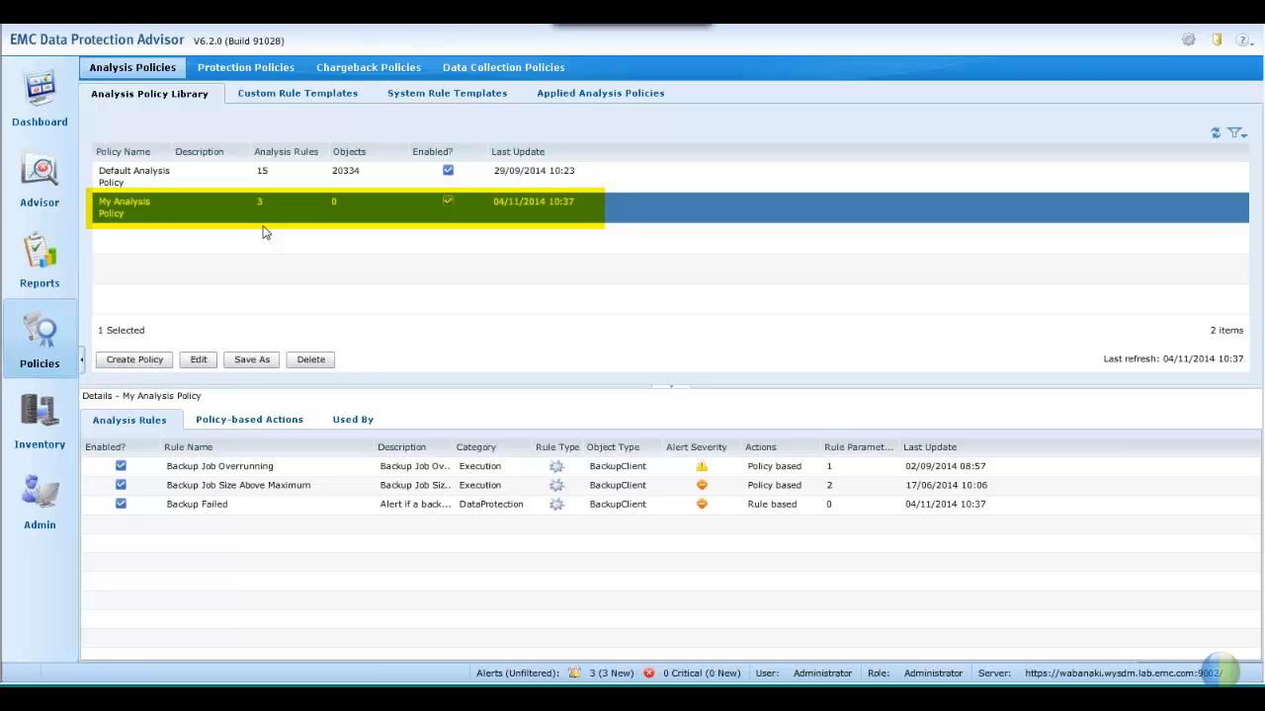
{"action": "left_click", "coordinate": [297, 208]}
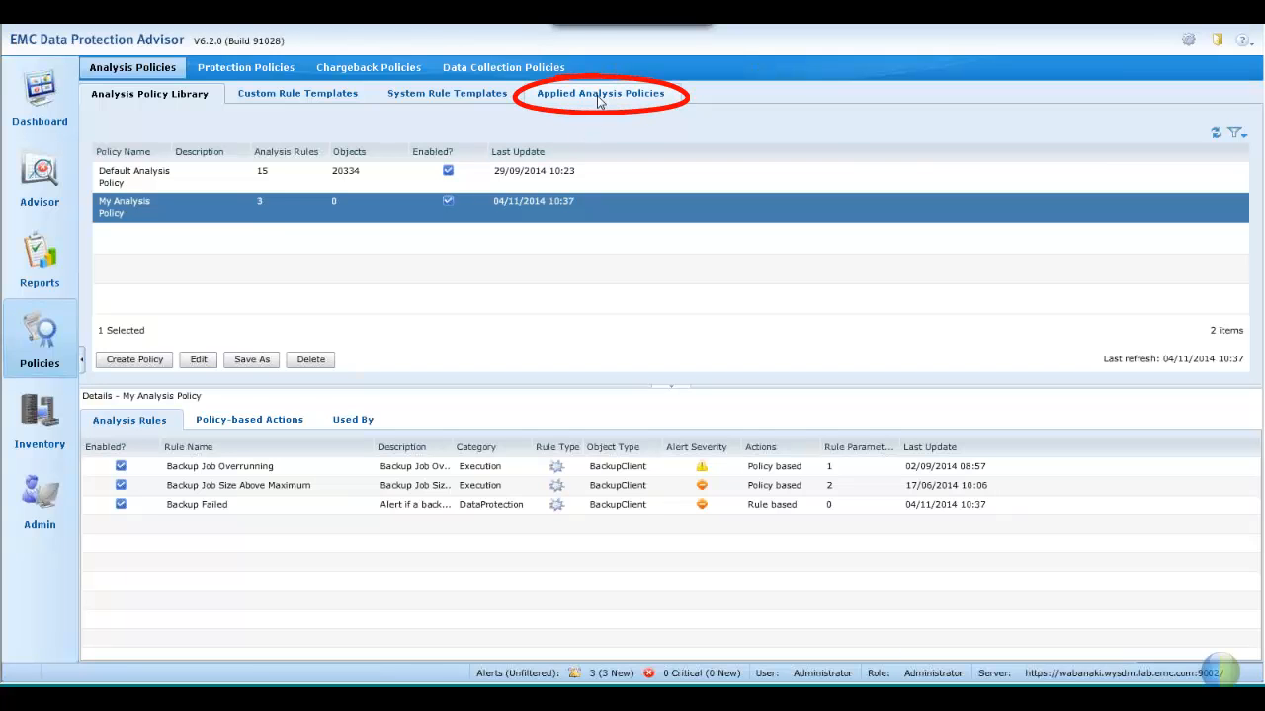
Show applied policies for Groups > Configuration > Servers, where Backup Servers uses the Default policy
{"action": "left_click", "coordinate": [600, 93]}
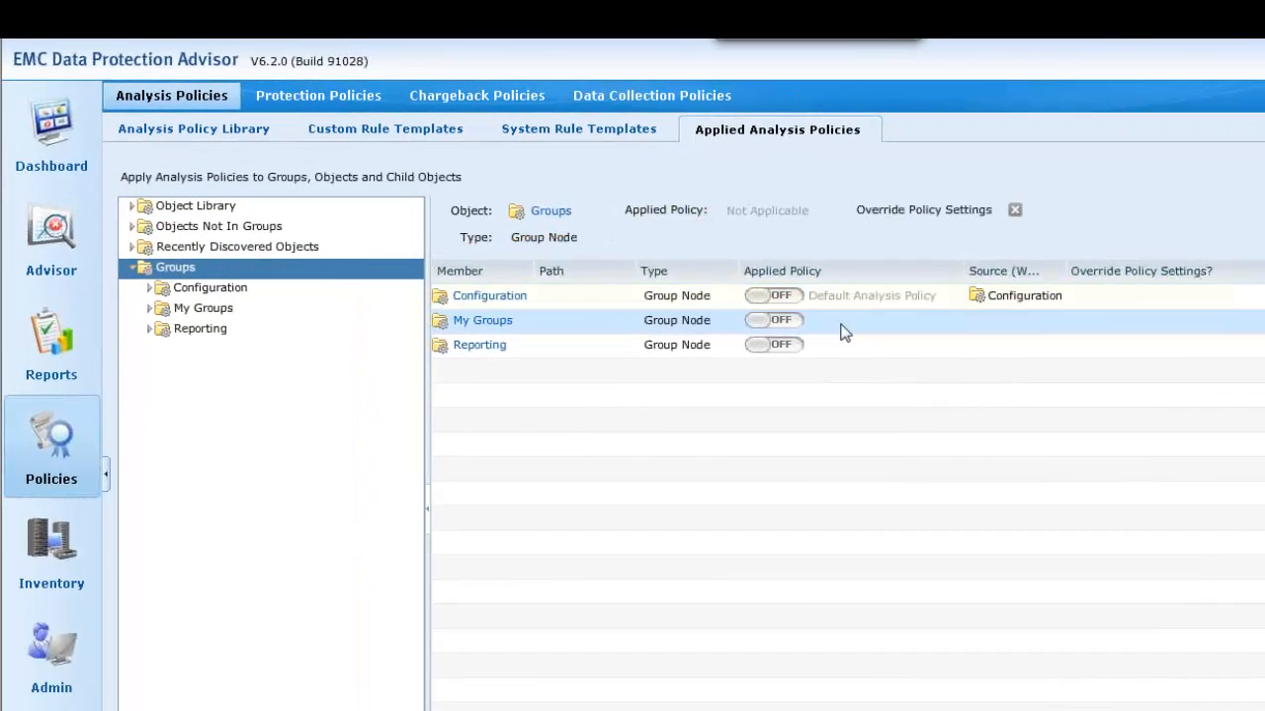
{"action": "left_click", "coordinate": [490, 297]}
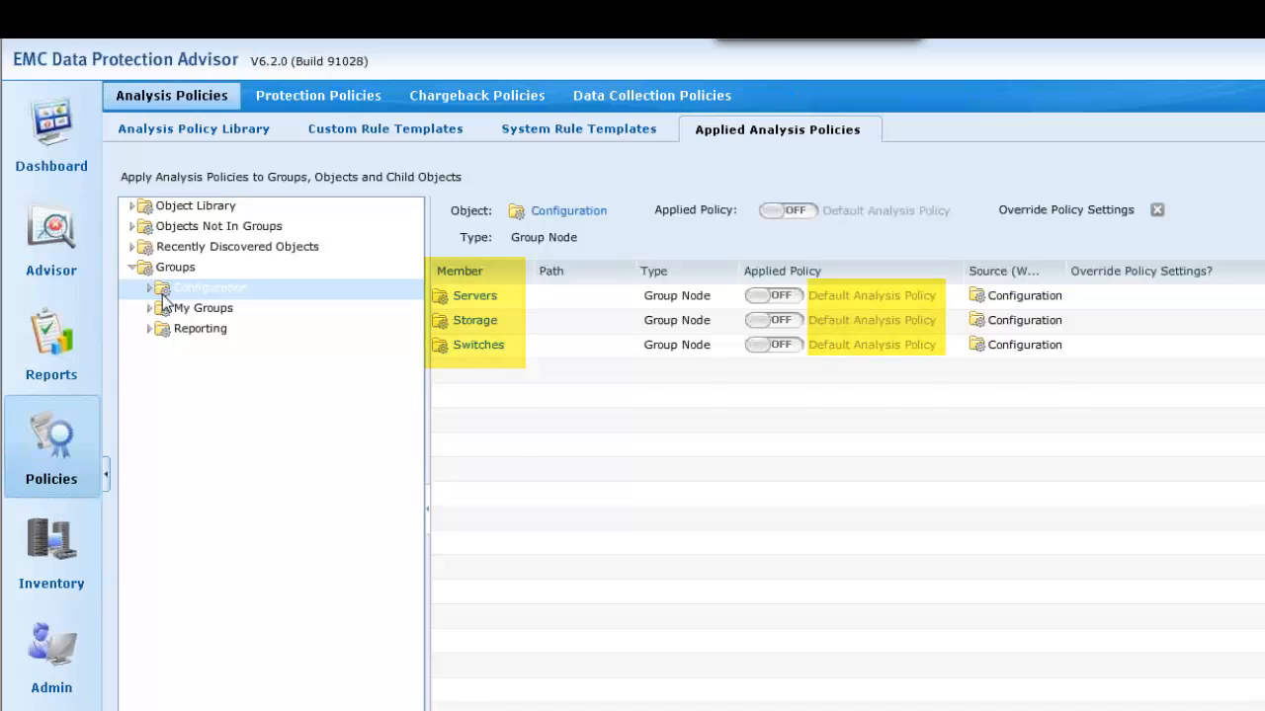
{"action": "left_click", "coordinate": [210, 308]}
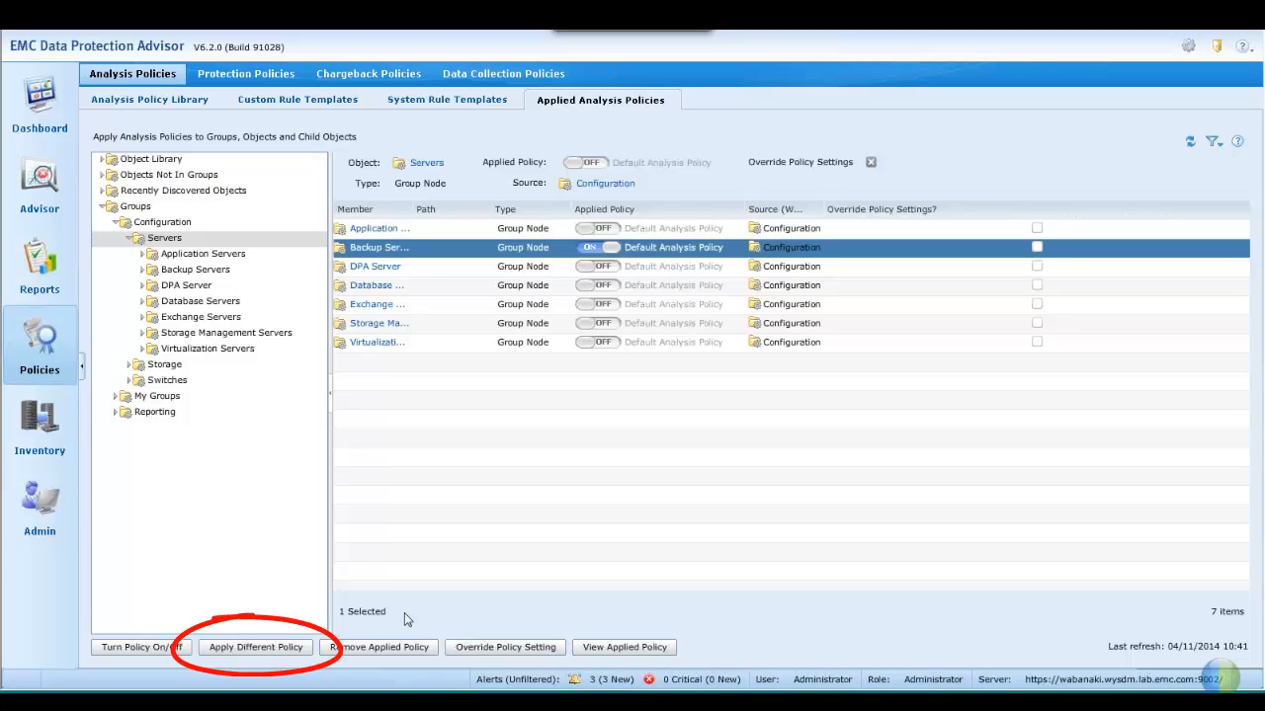
Apply My Analysis Policy to Backup Servers and view its members now using it
{"action": "left_click", "coordinate": [255, 648]}
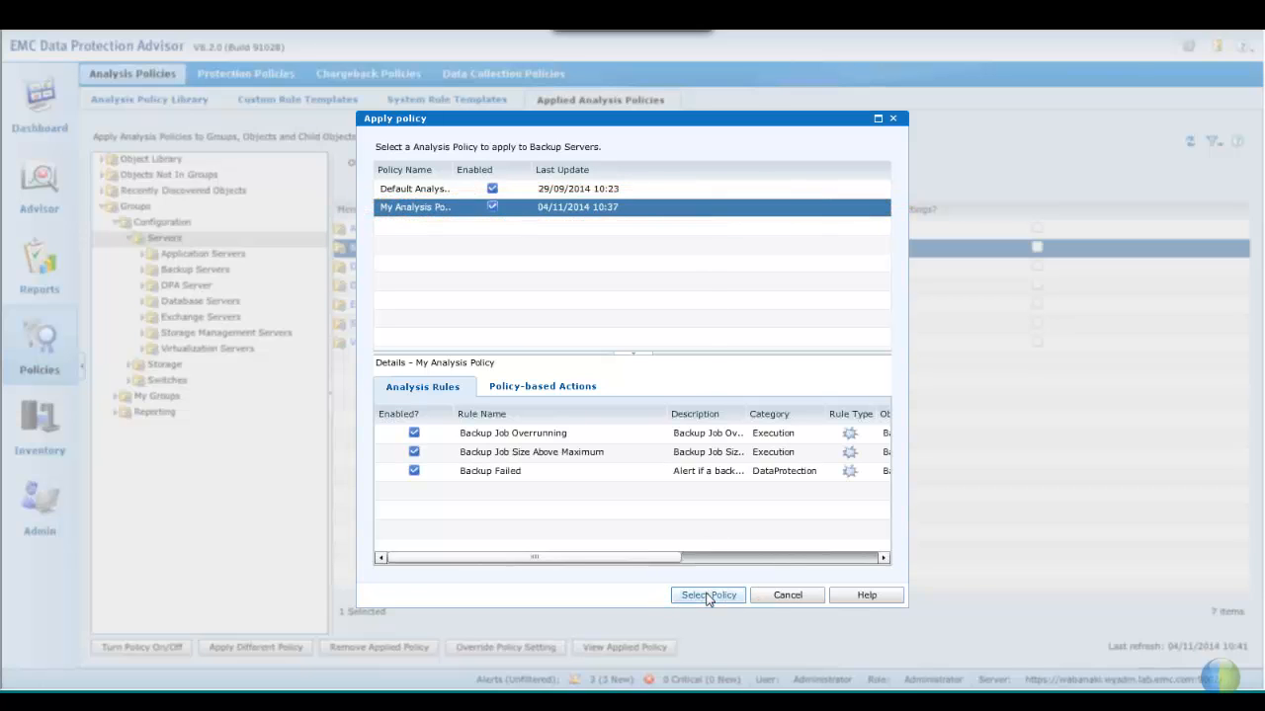
{"action": "left_click", "coordinate": [708, 594]}
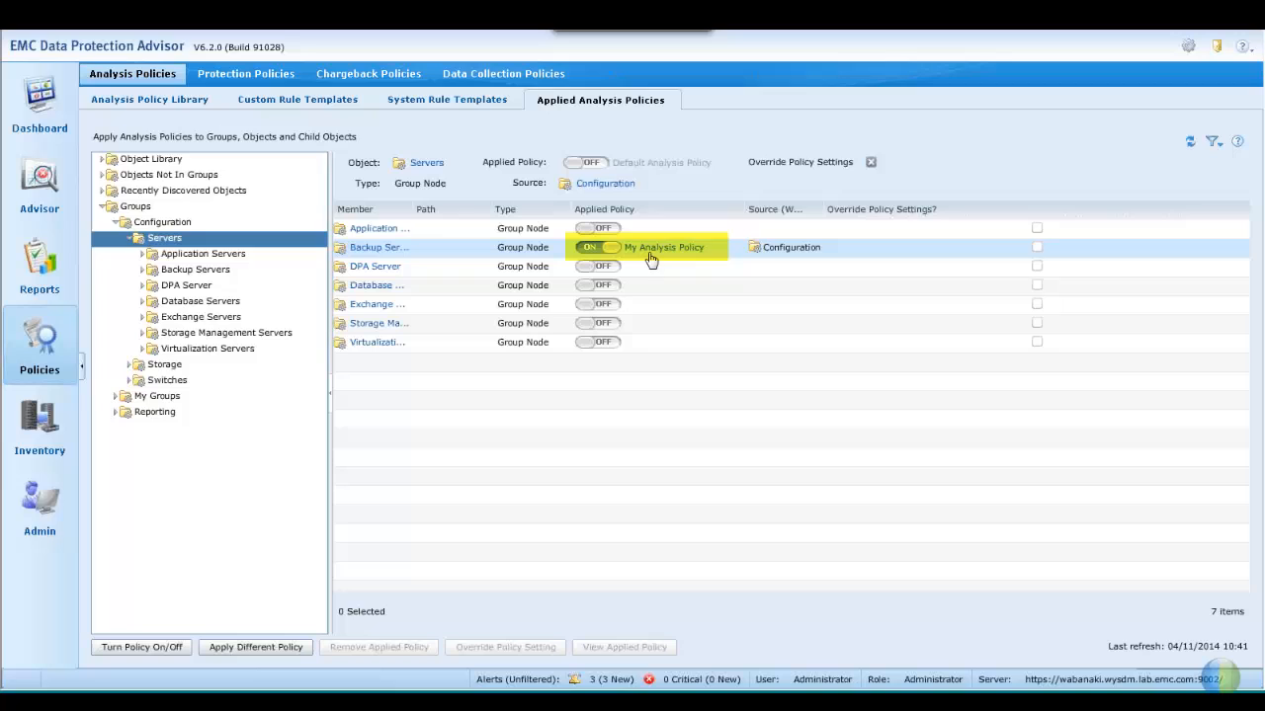
{"action": "mouse_move", "coordinate": [672, 253]}
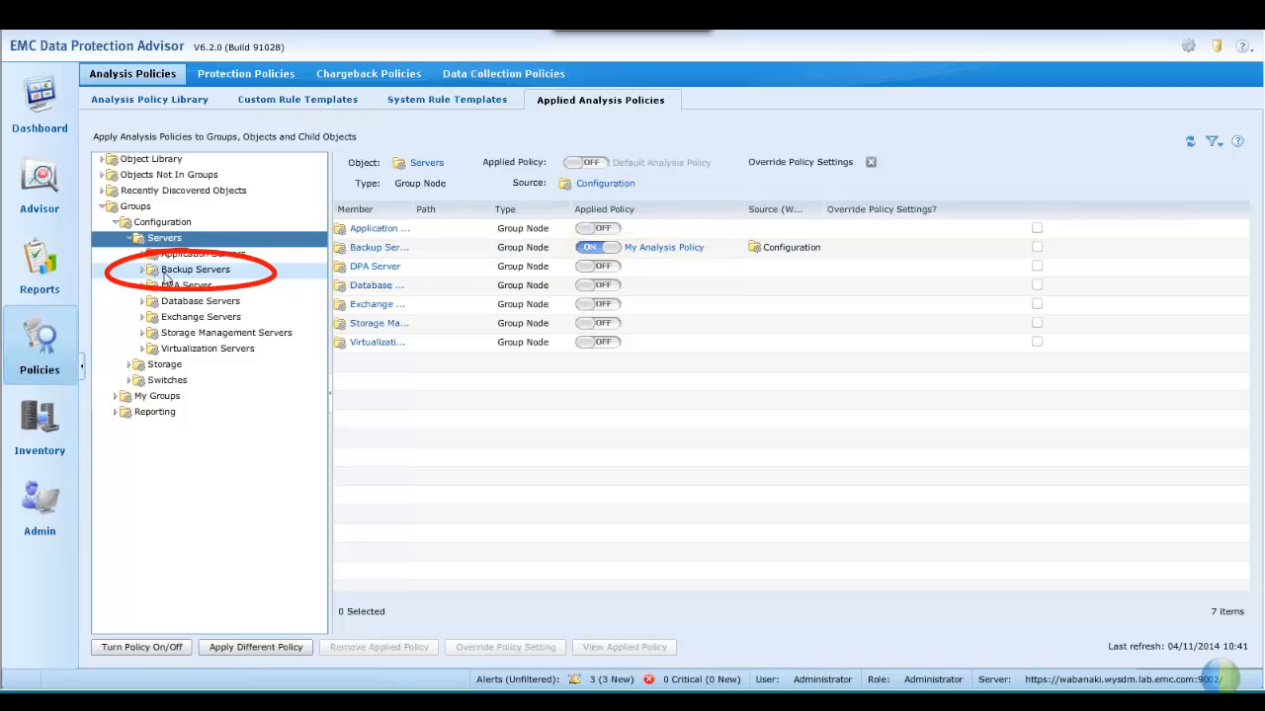
{"action": "left_click", "coordinate": [194, 268]}
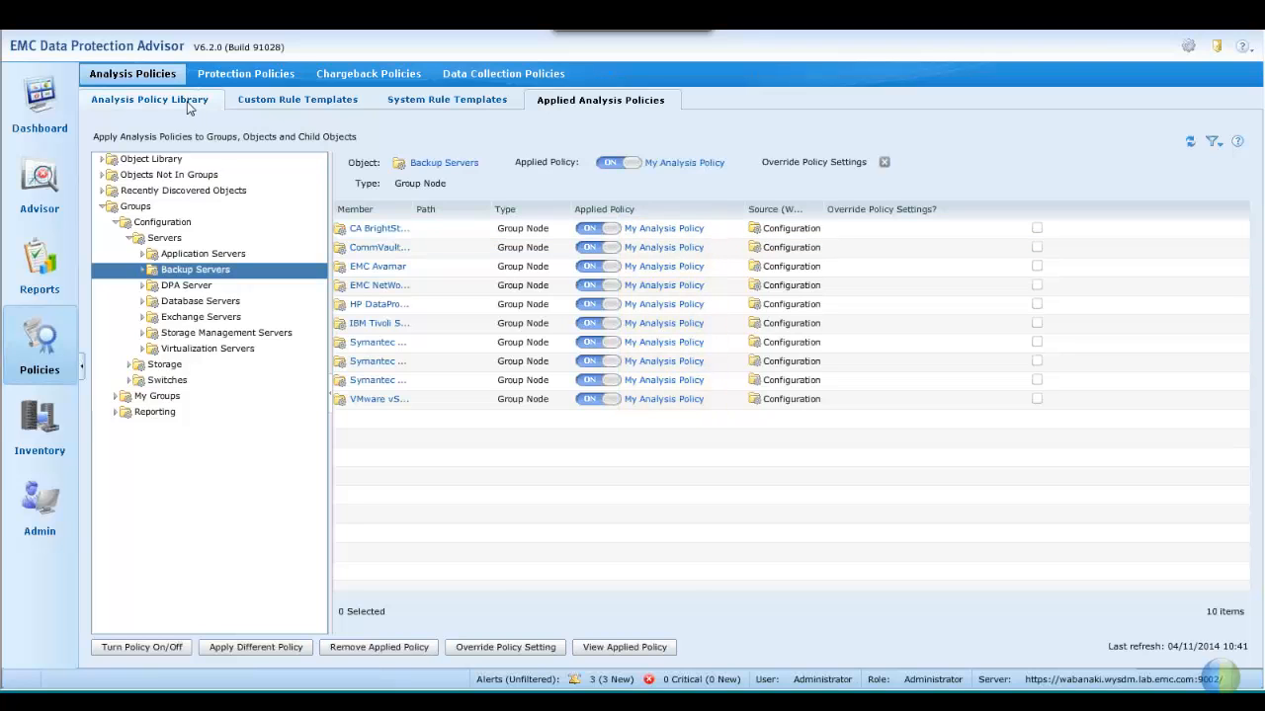
Review My Analysis Policy's rules and objects in the Analysis Policy Library
{"action": "left_click", "coordinate": [151, 99]}
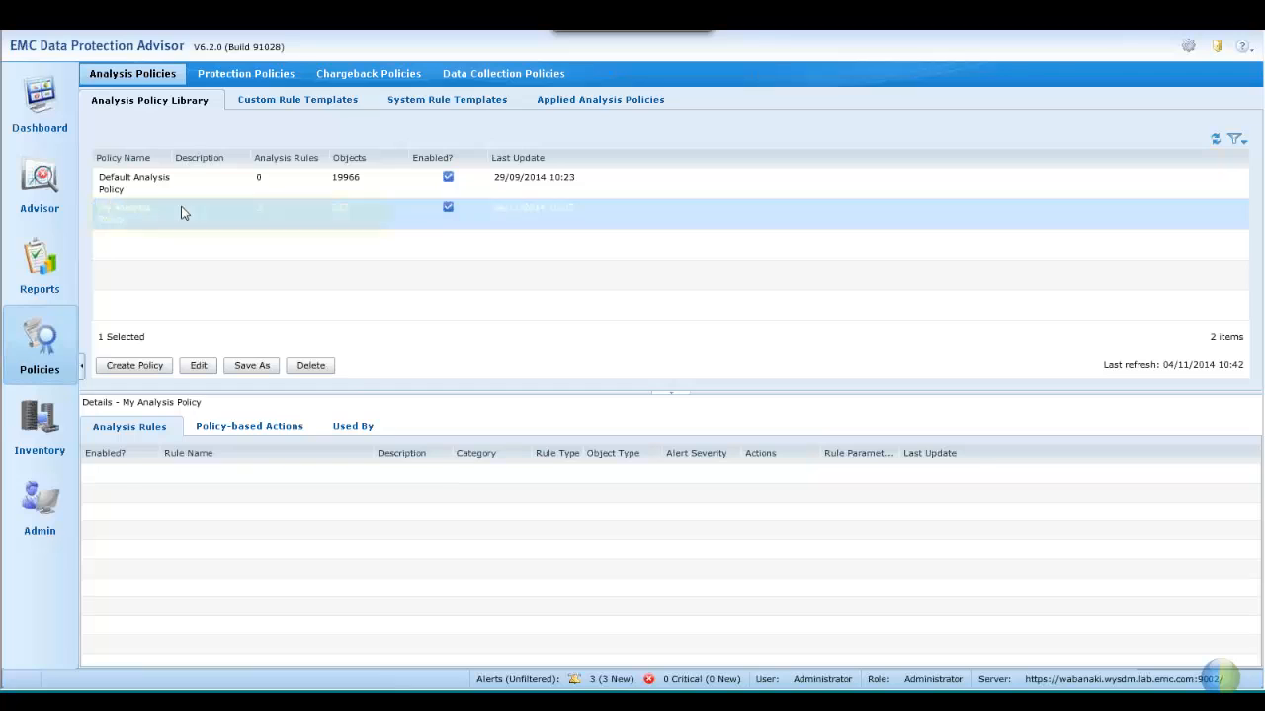
{"action": "left_click", "coordinate": [148, 214]}
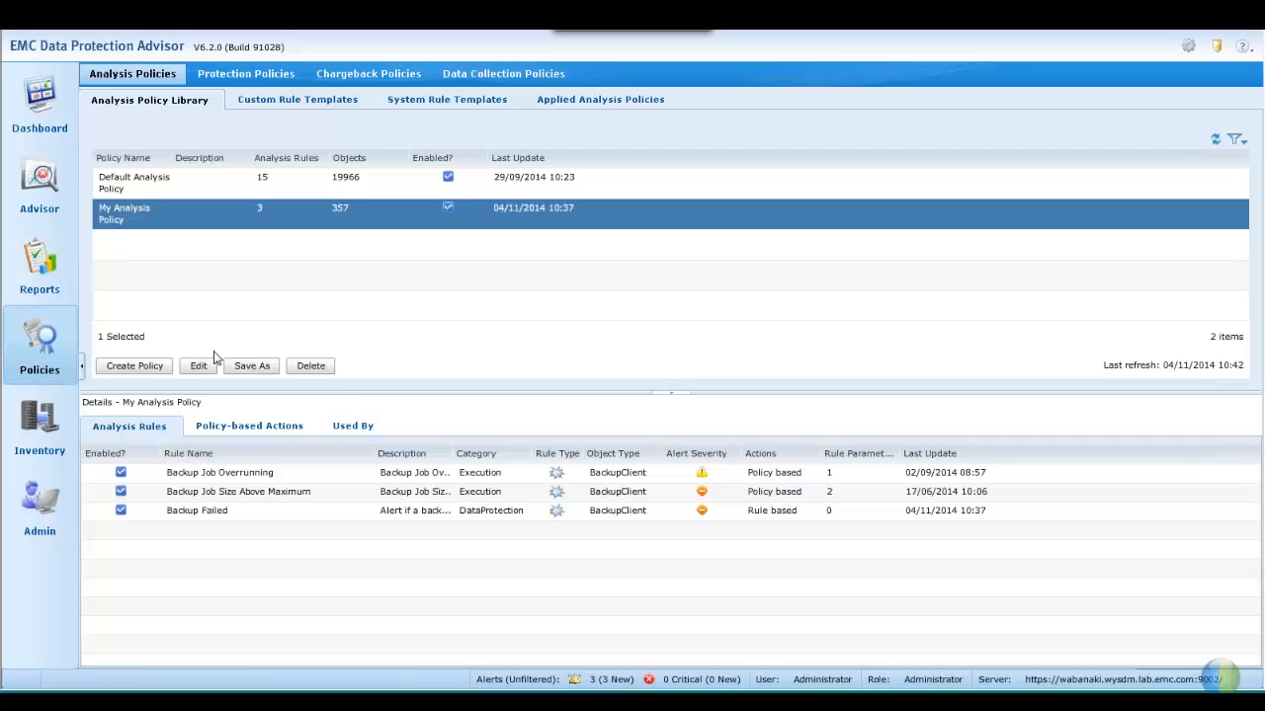
{"action": "mouse_move", "coordinate": [105, 277]}
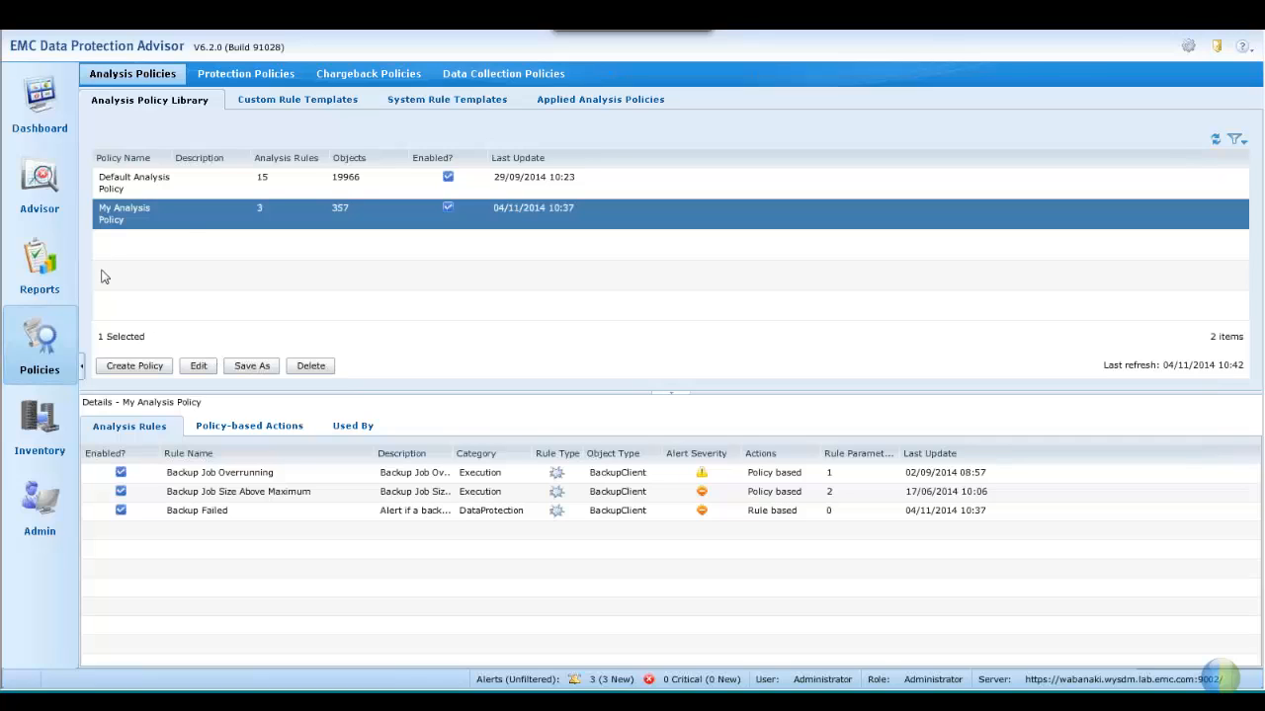
View the Advisor alerts showing 'Finished Assigning Policy My Analysis Policy on Node: Backup Servers'
{"action": "left_click", "coordinate": [40, 181]}
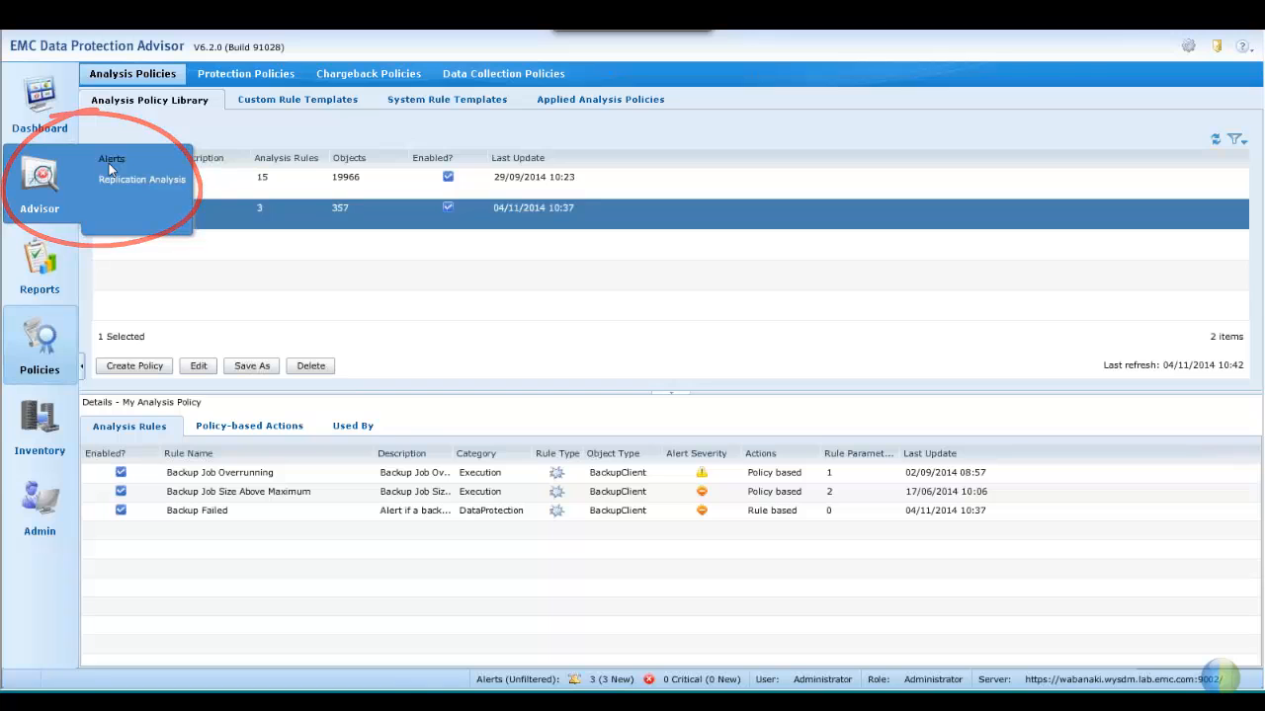
{"action": "left_click", "coordinate": [111, 158]}
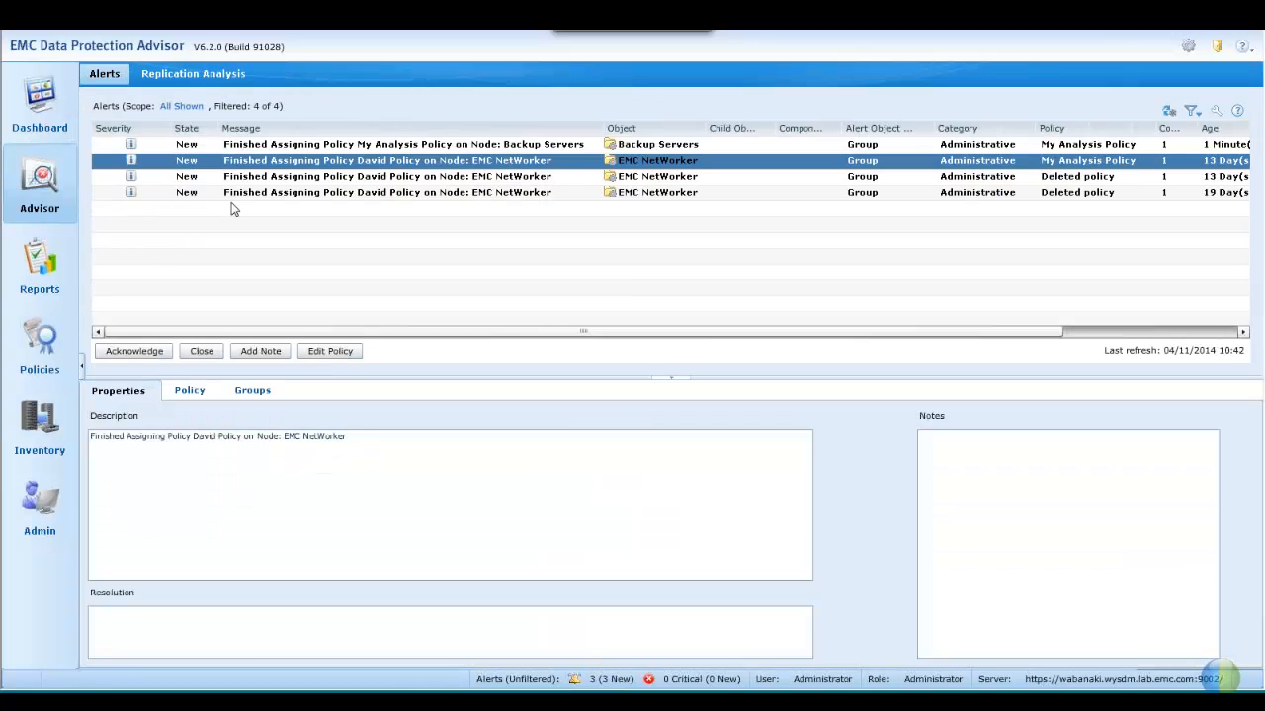